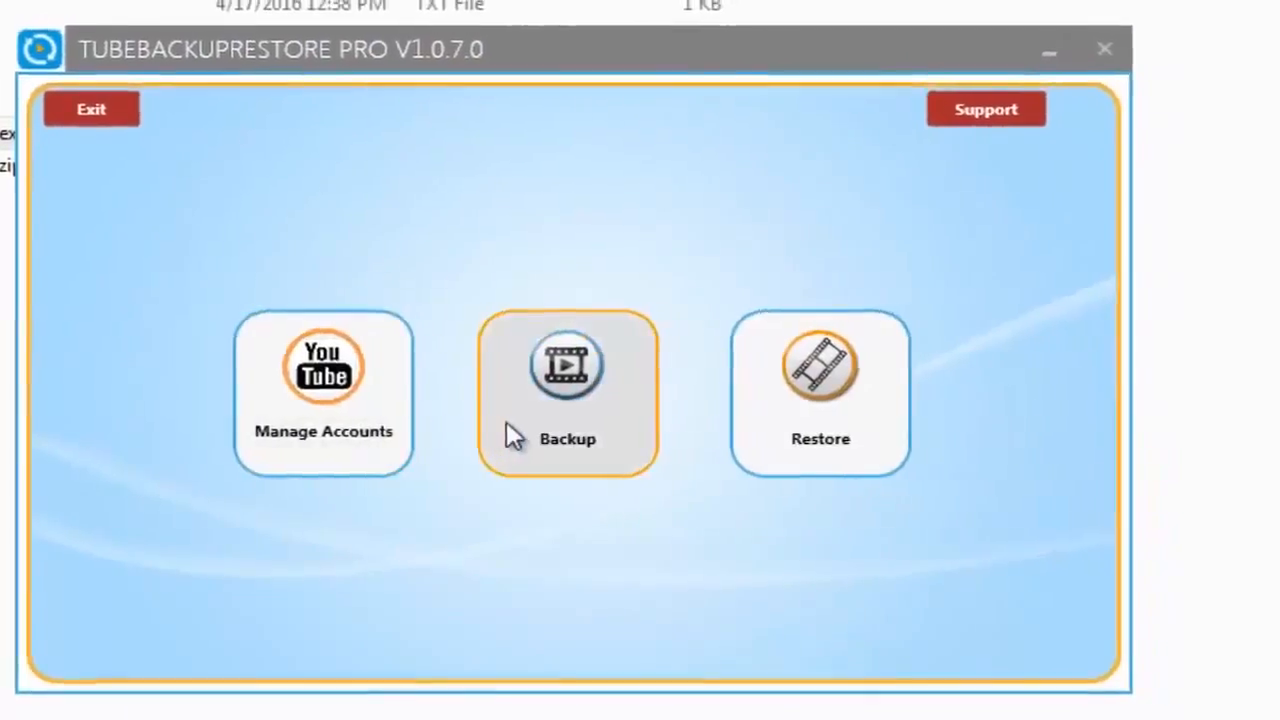
# Open the Backup tool from the main menu tiles
pyautogui.click(567, 390)
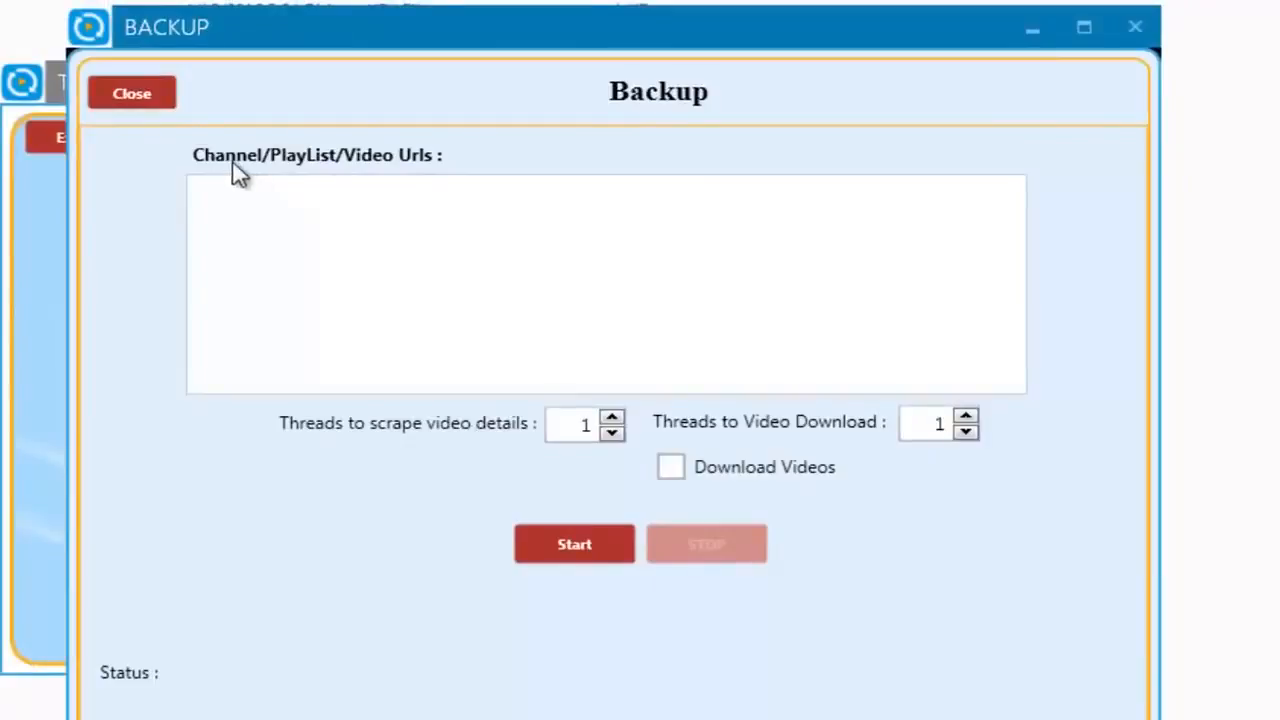
pyautogui.moveTo(367, 172)
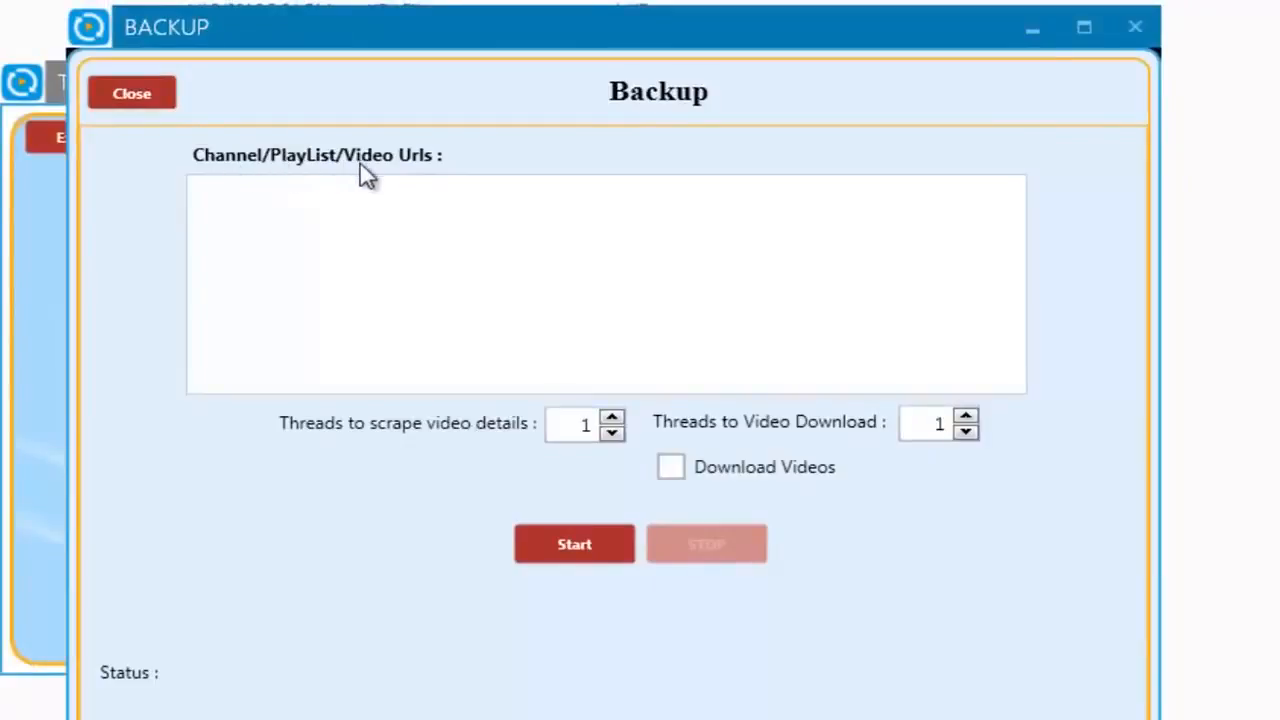
pyautogui.moveTo(456, 185)
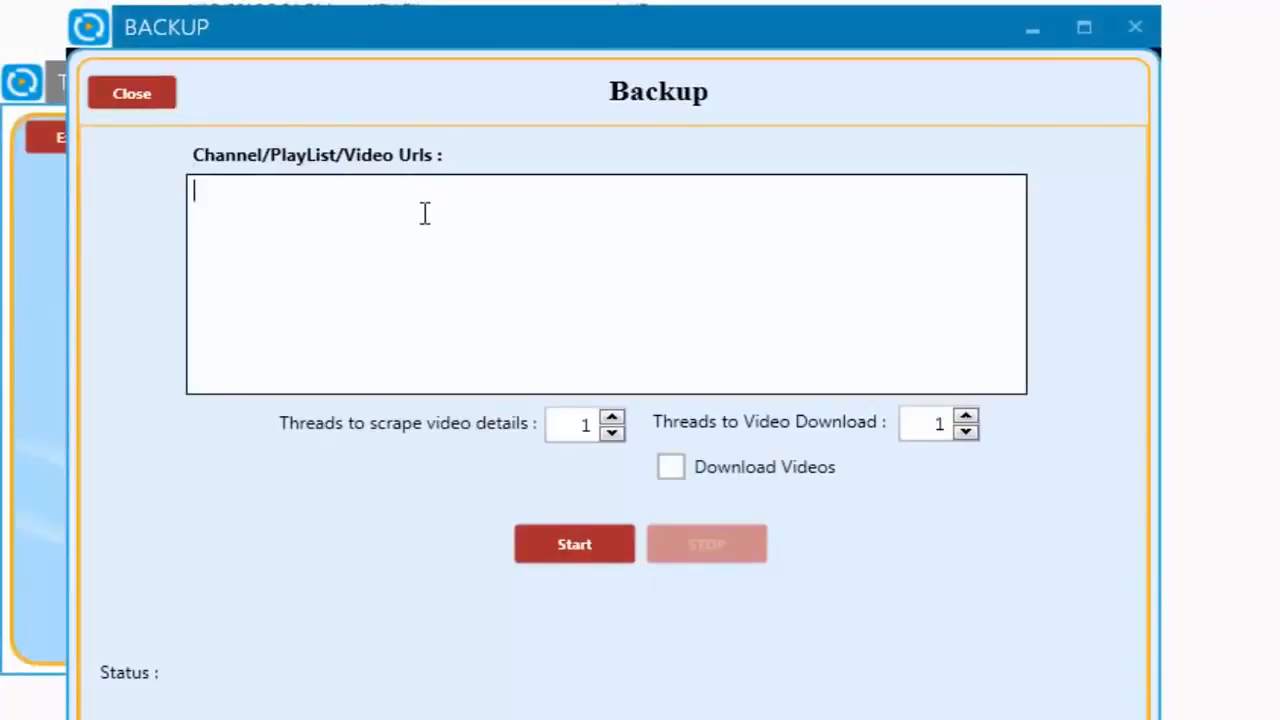
pyautogui.write('https://www.youtube.com/channel/UCirJFM8BfL4QGQugZw0C4AA/')
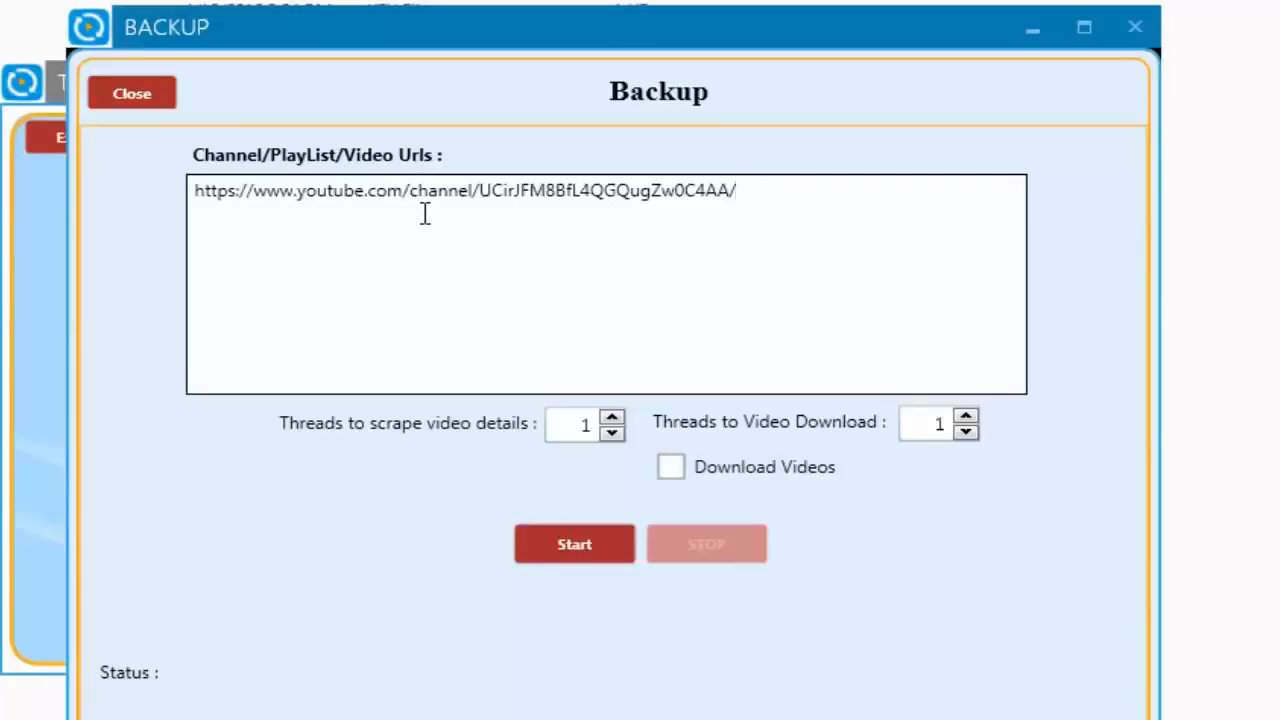
pyautogui.write('https://www.youtube.com/channel/UCirJFM8BfL4QGQugZw0C4AA/')
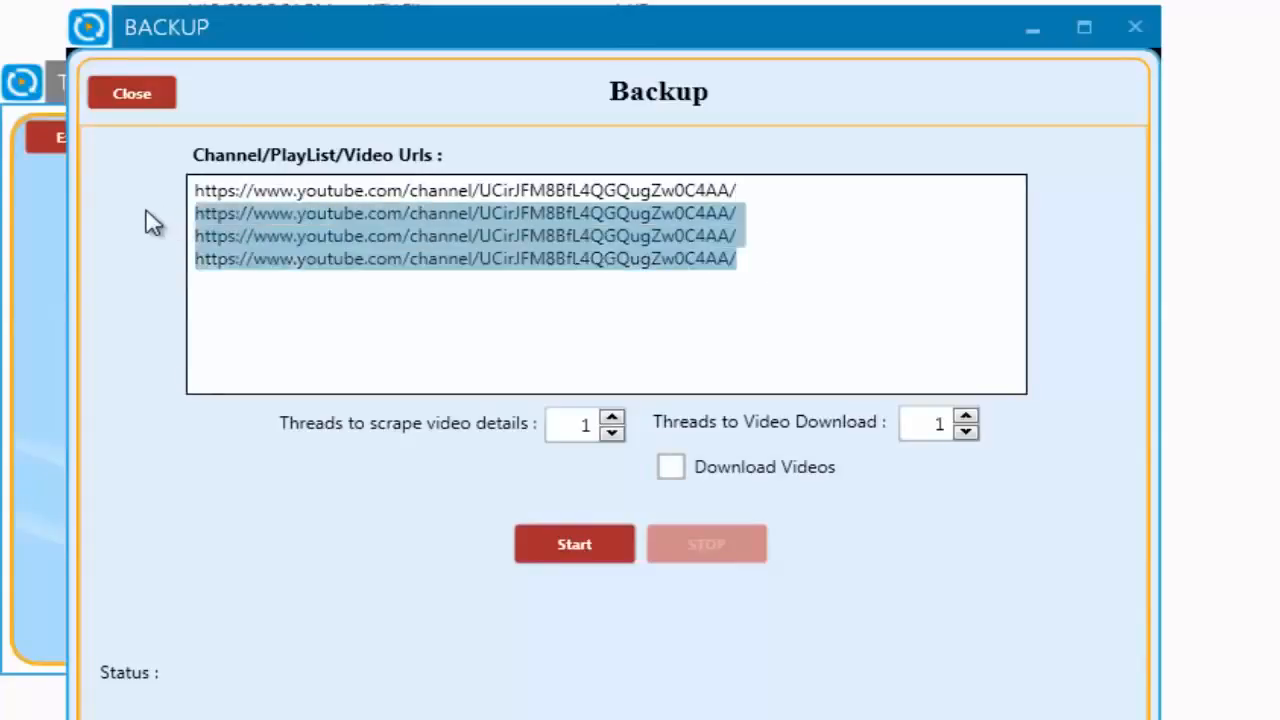
pyautogui.press('Delete')
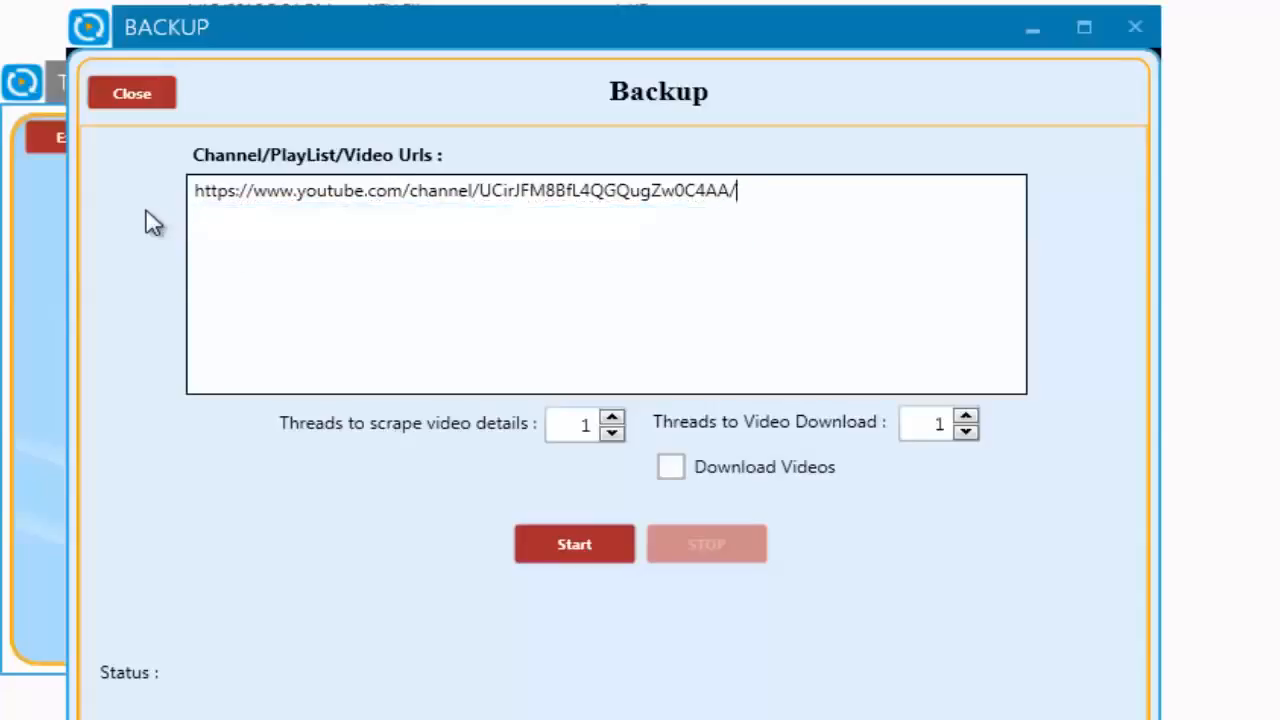
# Set scraping and download threads to 3, enable Download Videos, and start the backup
pyautogui.click(612, 417)
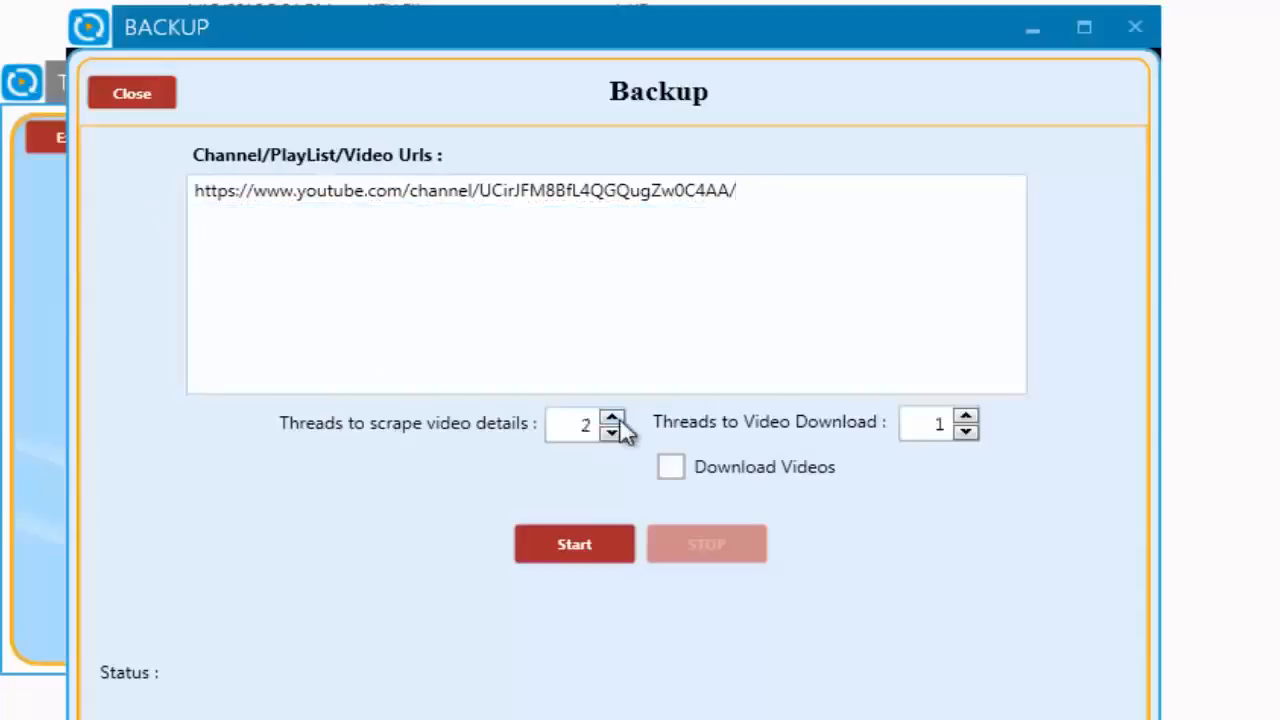
pyautogui.click(613, 417)
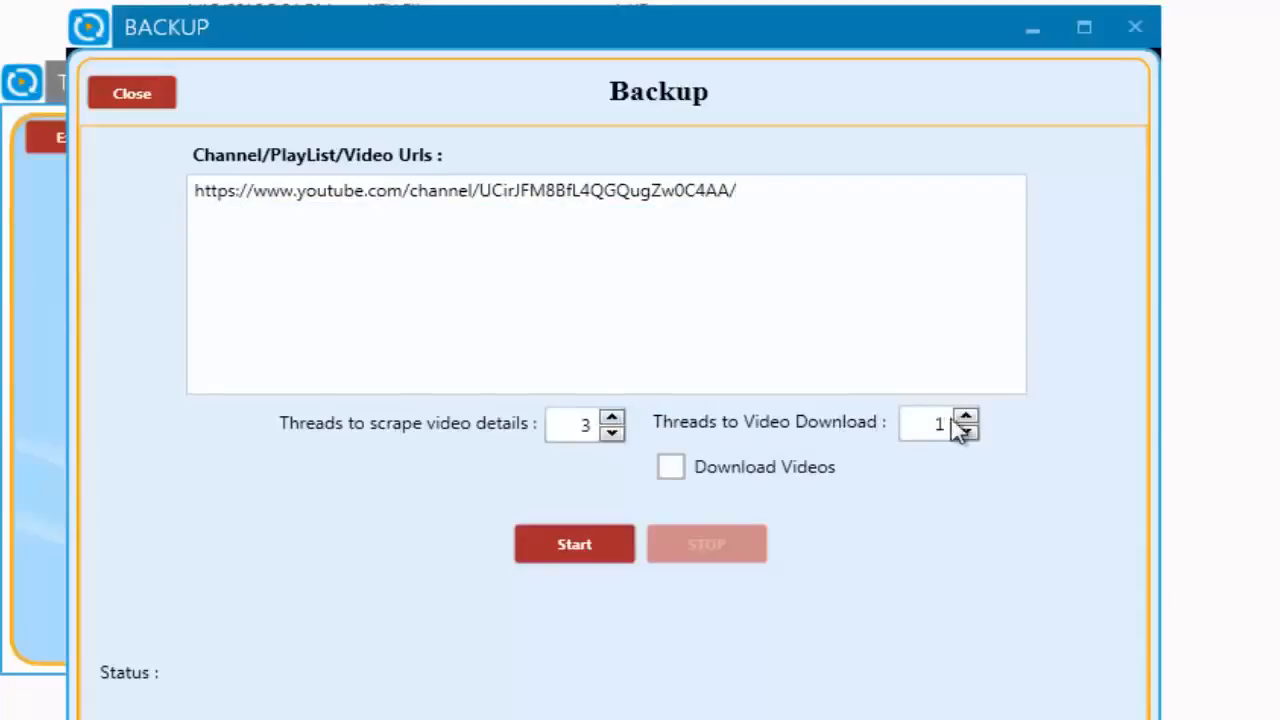
pyautogui.click(965, 417)
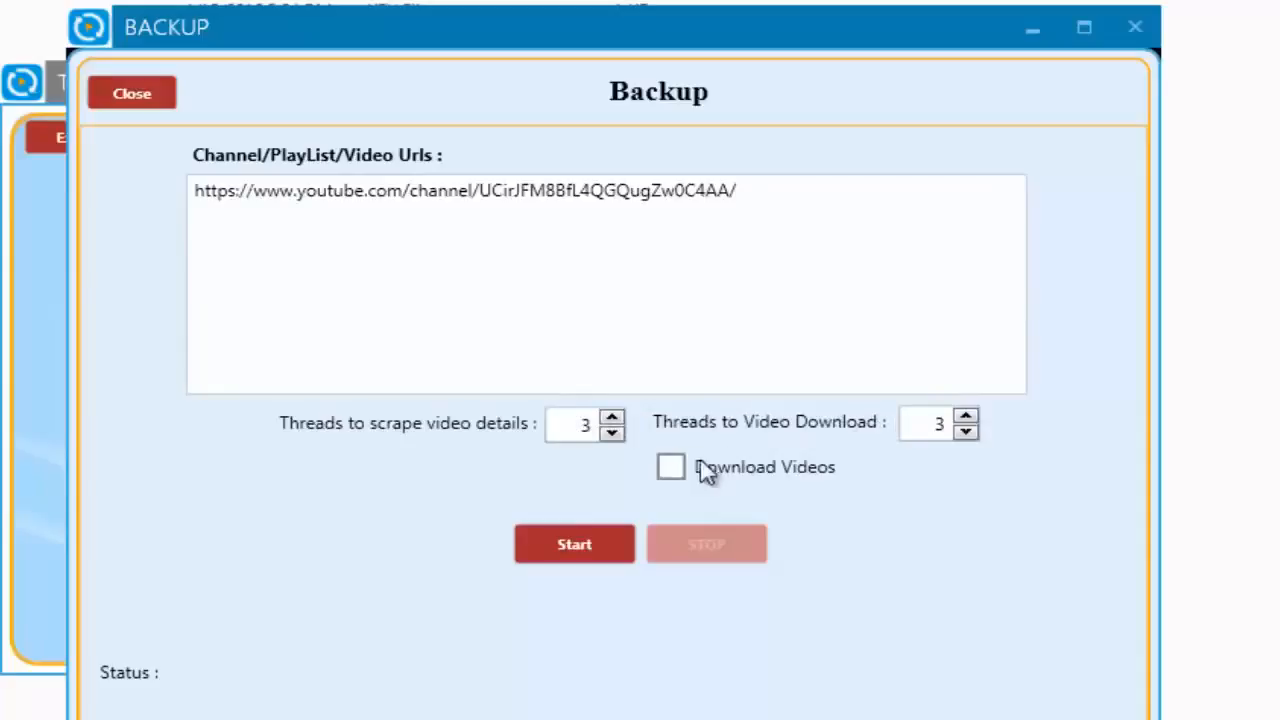
pyautogui.click(671, 467)
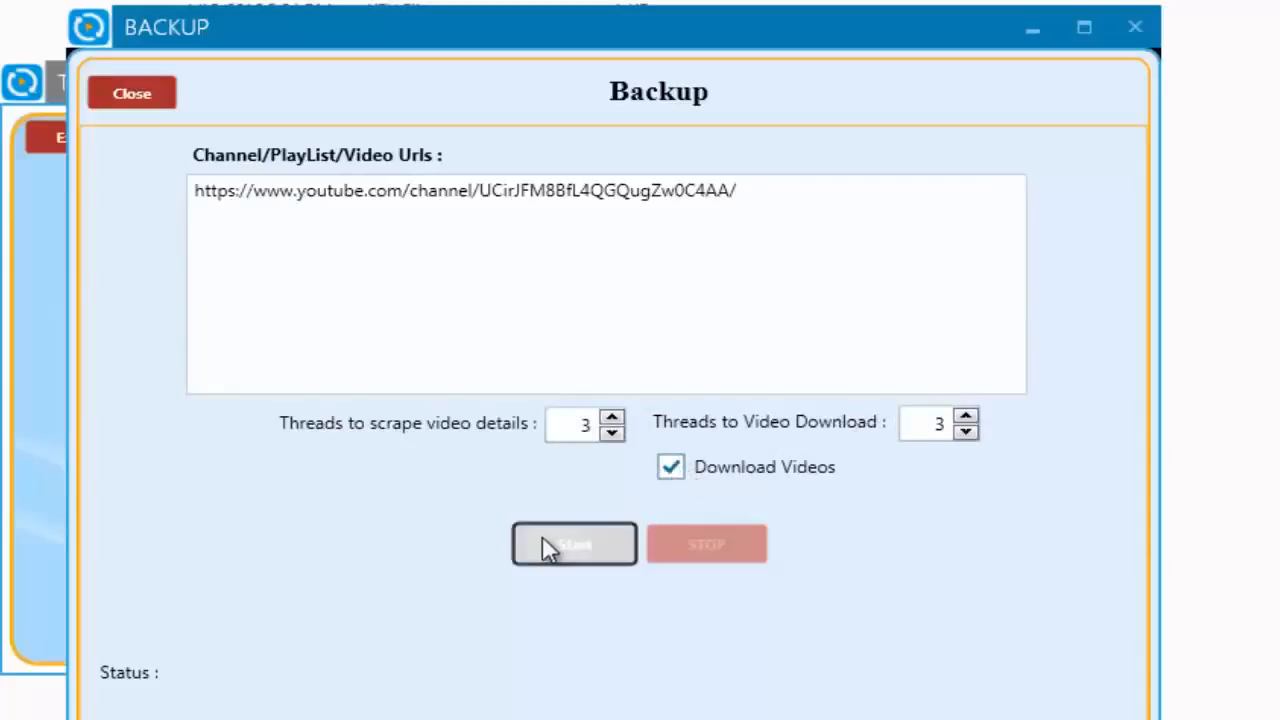
pyautogui.click(573, 543)
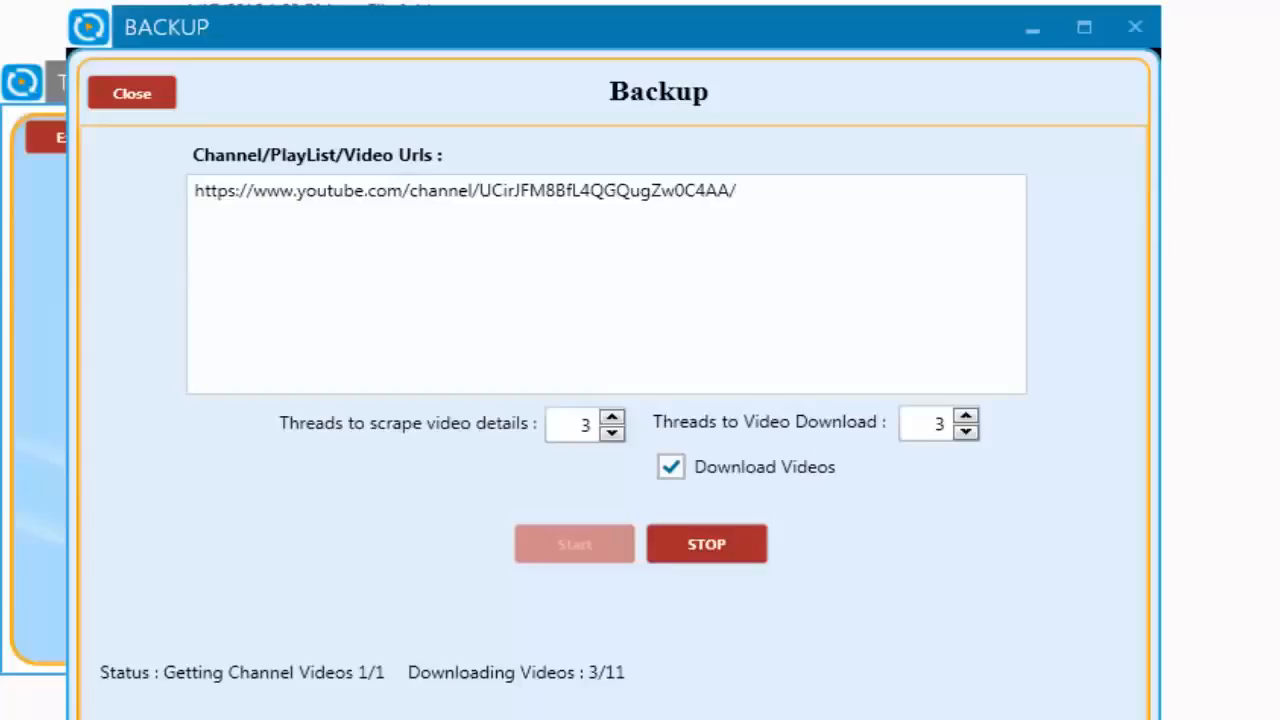
pyautogui.moveTo(250, 540)
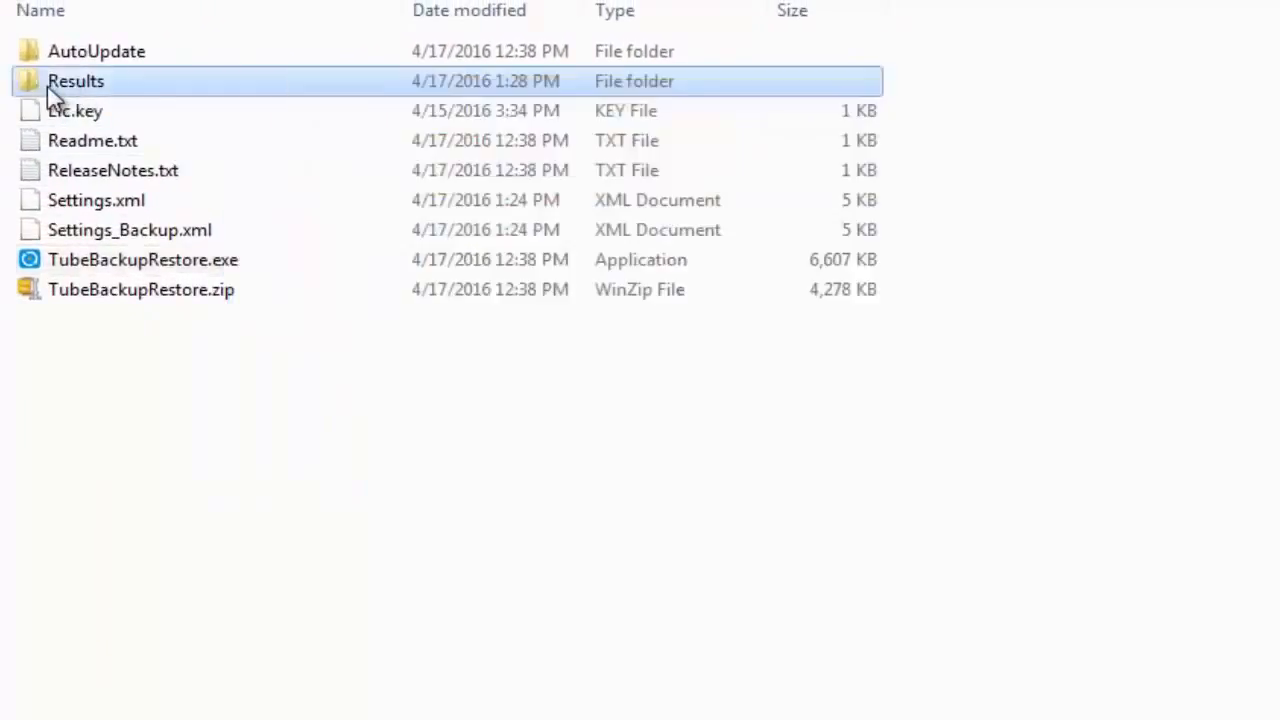
# Browse Results to the Marcus Polo channel's 2008 Honda S2000 folder and select its .csv
pyautogui.doubleClick(76, 81)
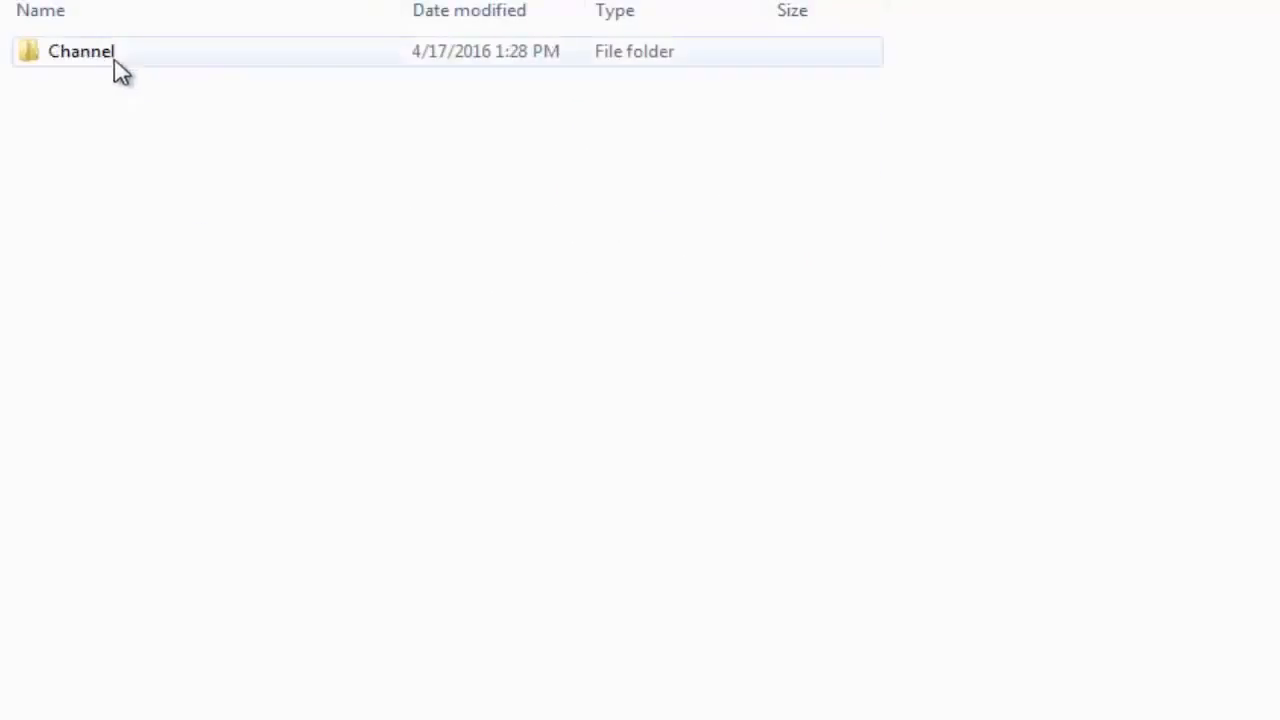
pyautogui.write('Marcus Polo')
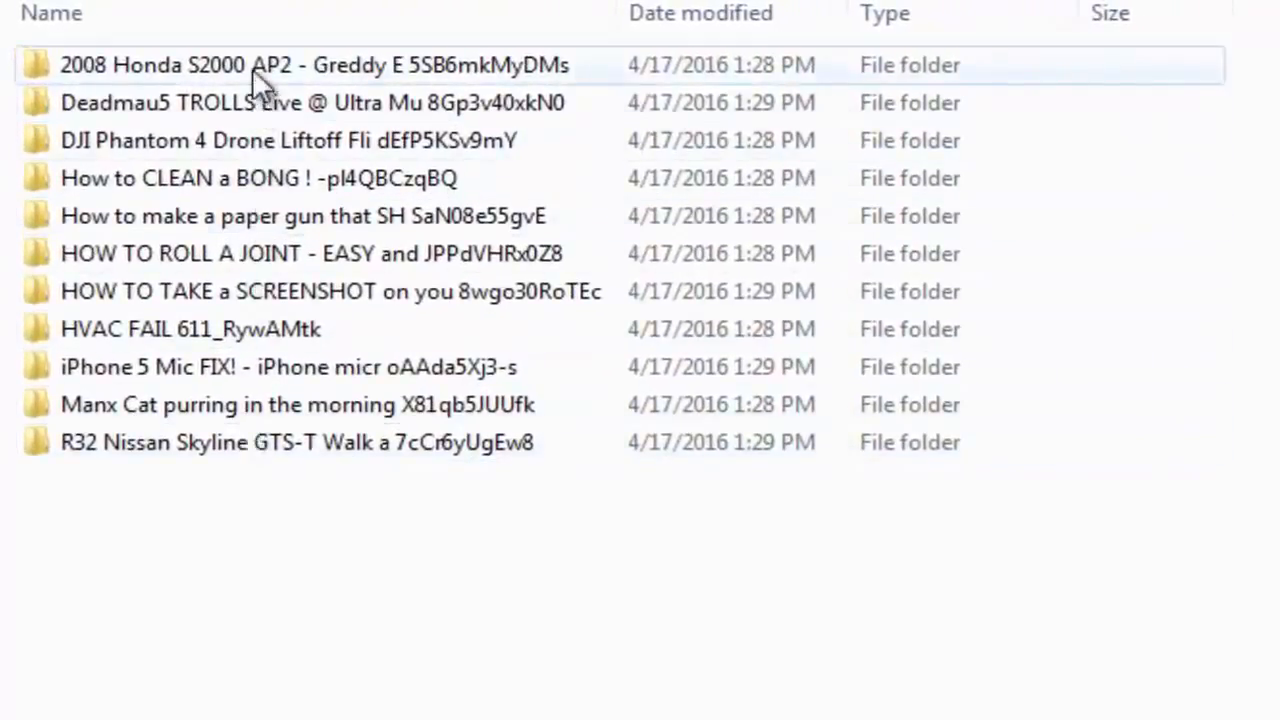
pyautogui.click(290, 140)
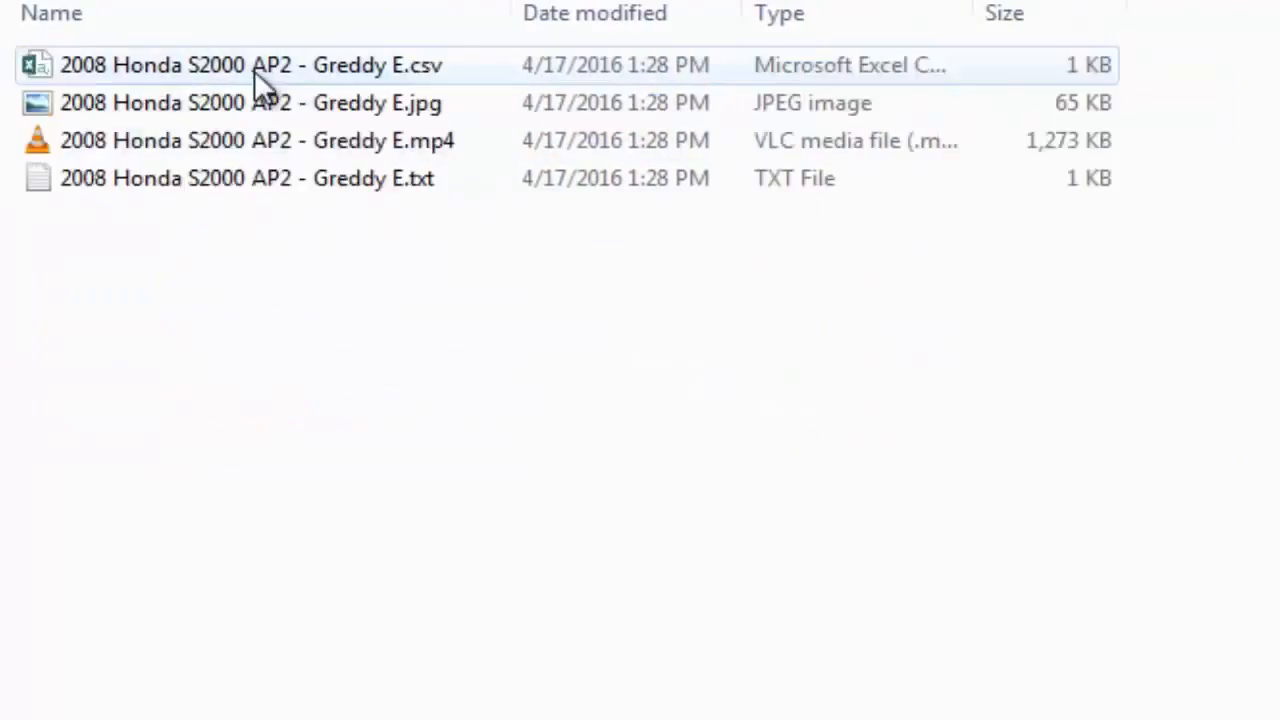
pyautogui.moveTo(247, 178)
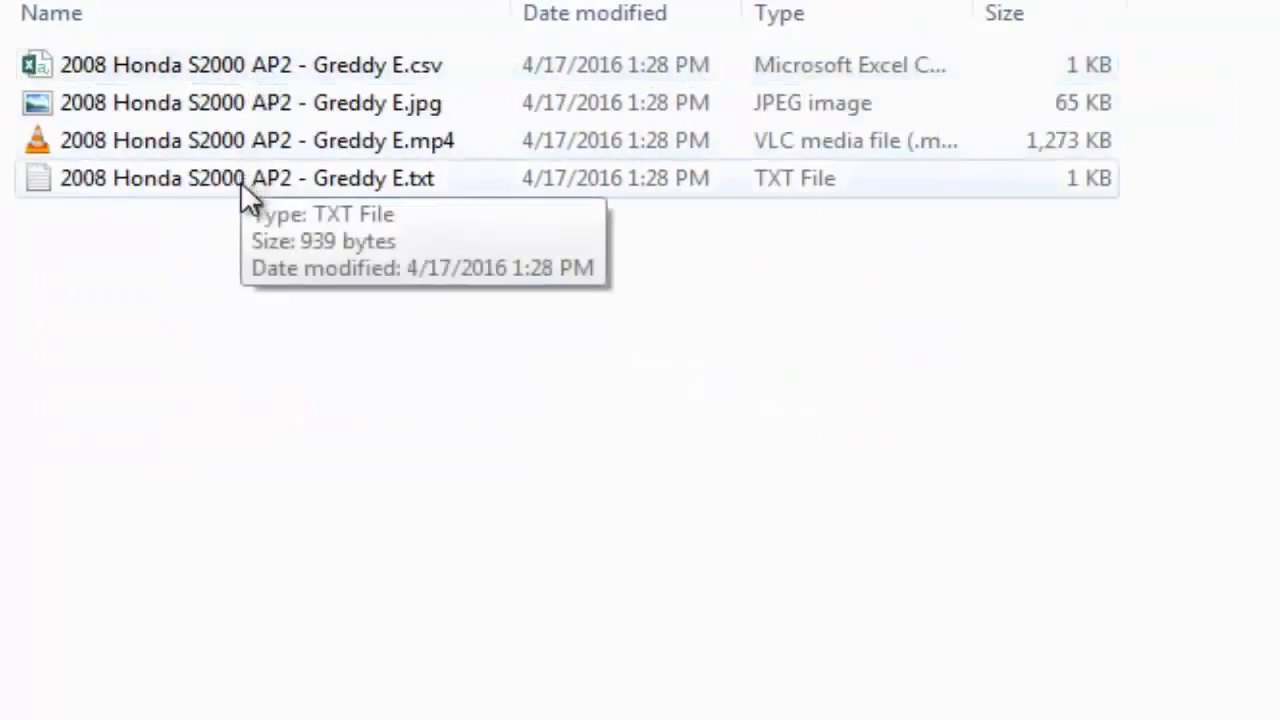
pyautogui.click(250, 65)
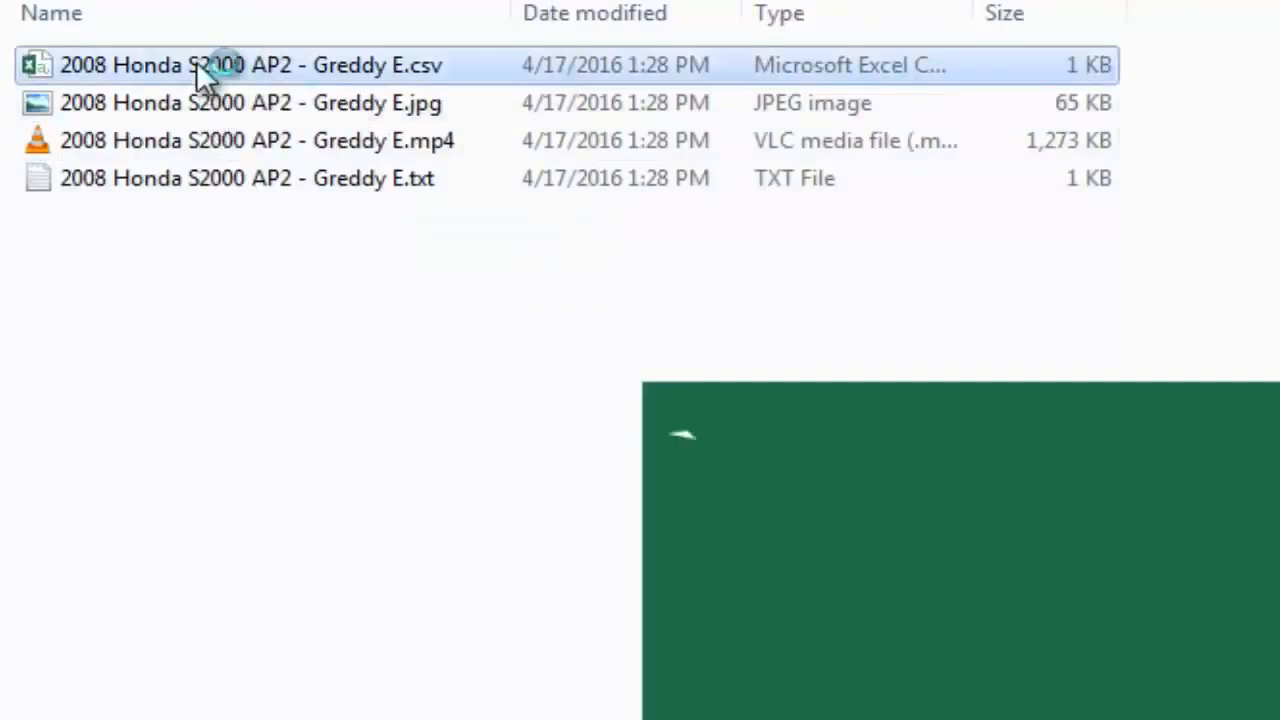
# Open the Honda S2000 .csv in Excel and inspect its Title, Tags and Url rows
pyautogui.doubleClick(250, 64)
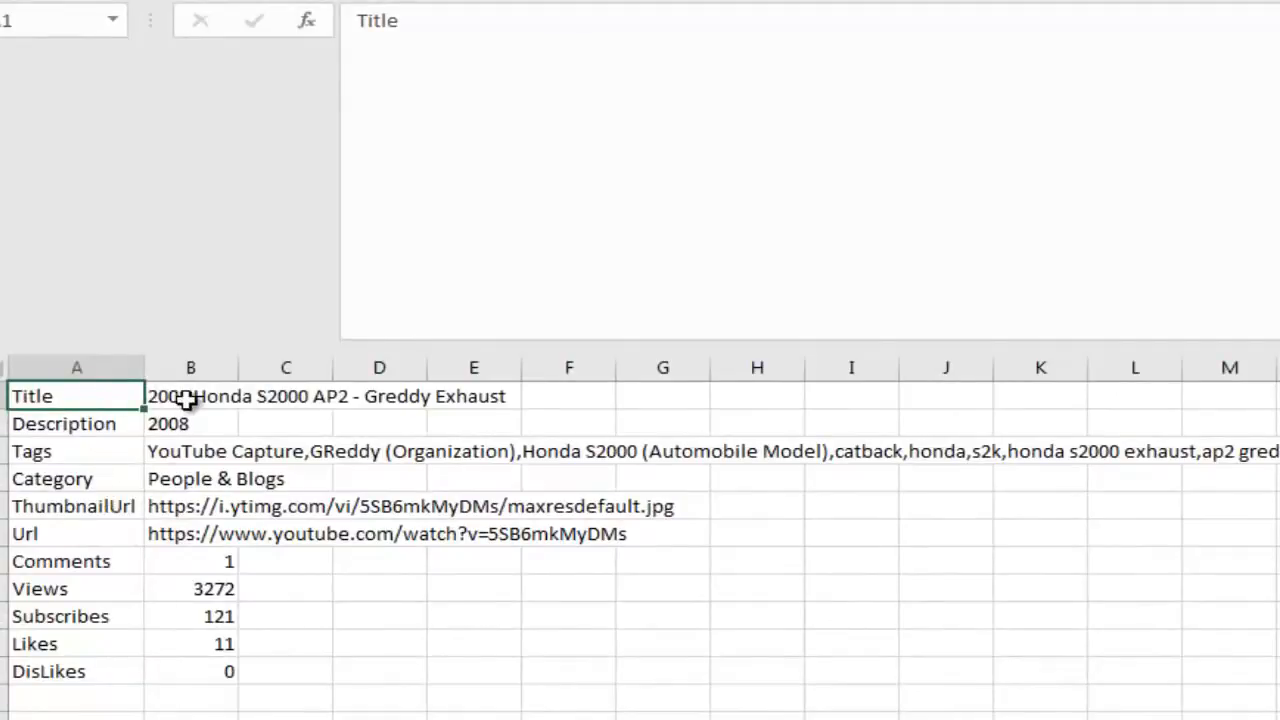
pyautogui.click(190, 396)
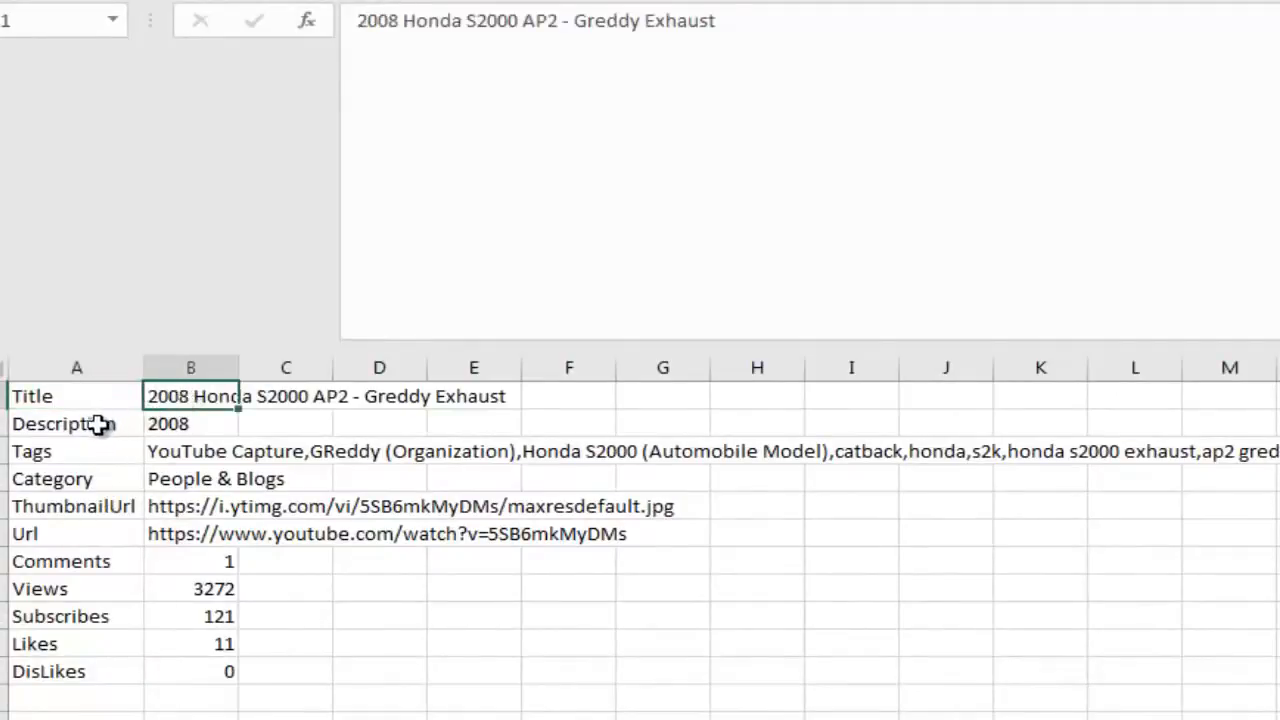
pyautogui.click(190, 423)
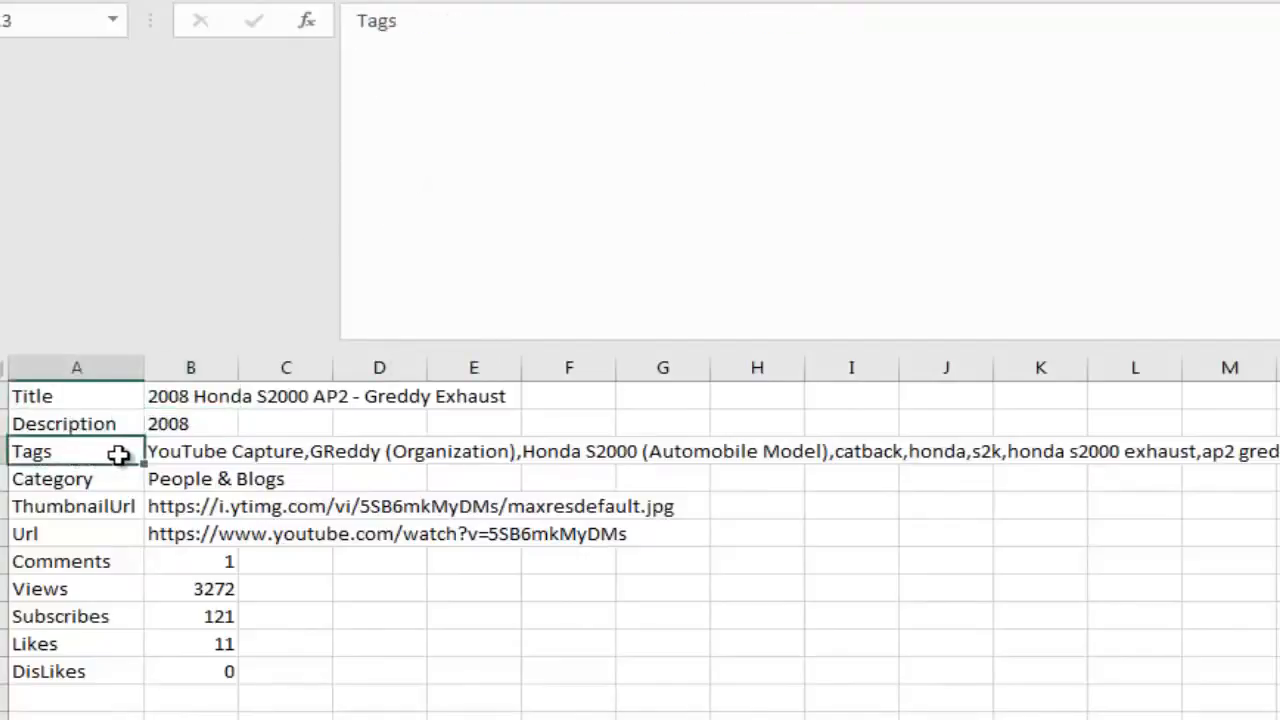
pyautogui.click(190, 451)
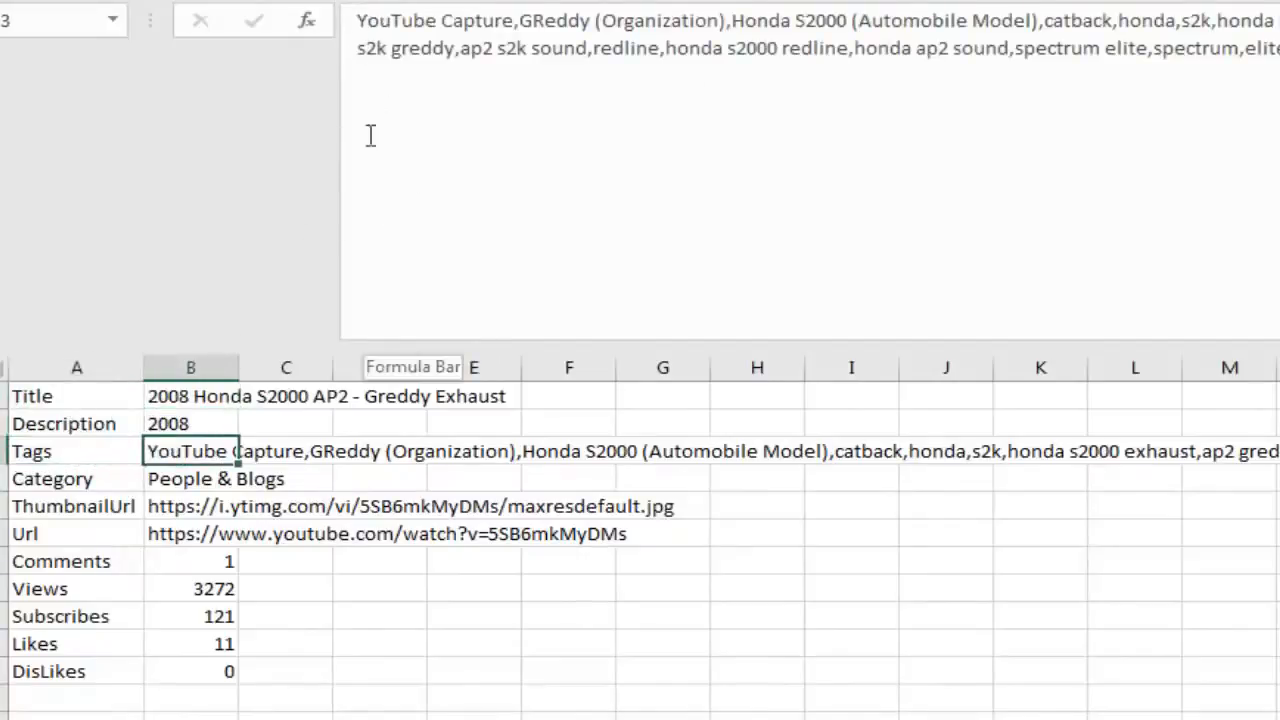
pyautogui.click(190, 478)
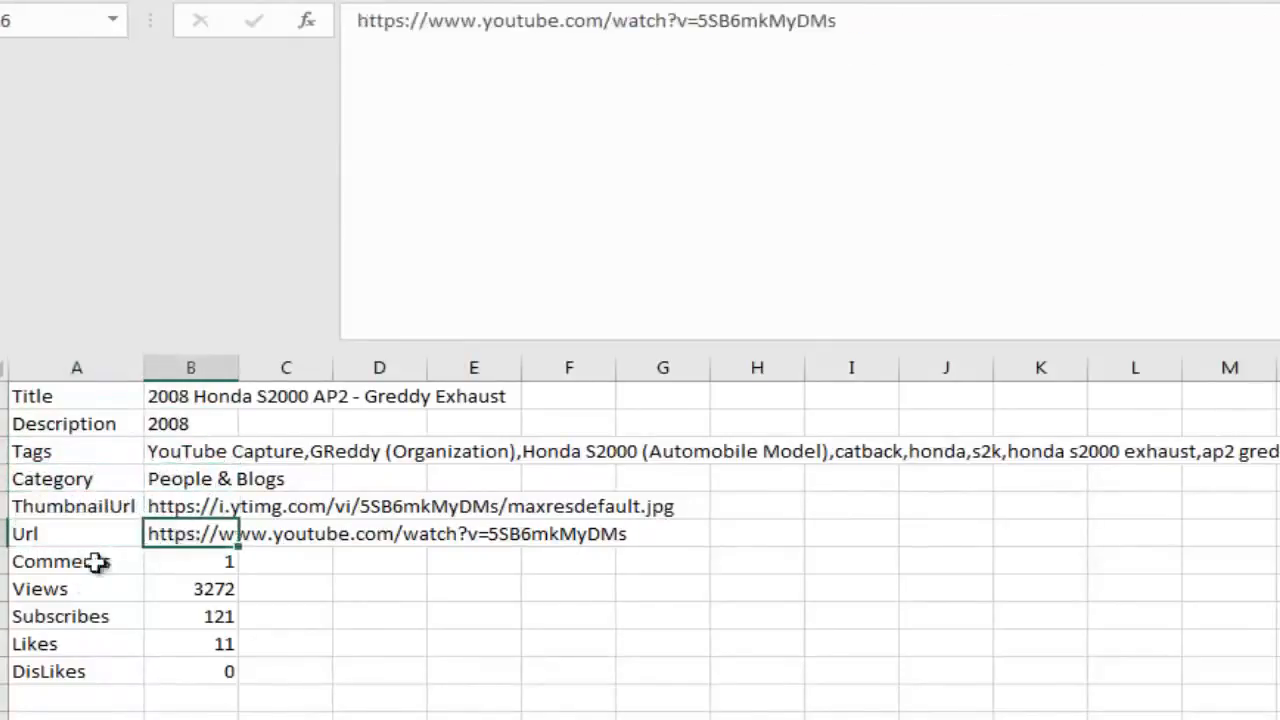
pyautogui.moveTo(162, 584)
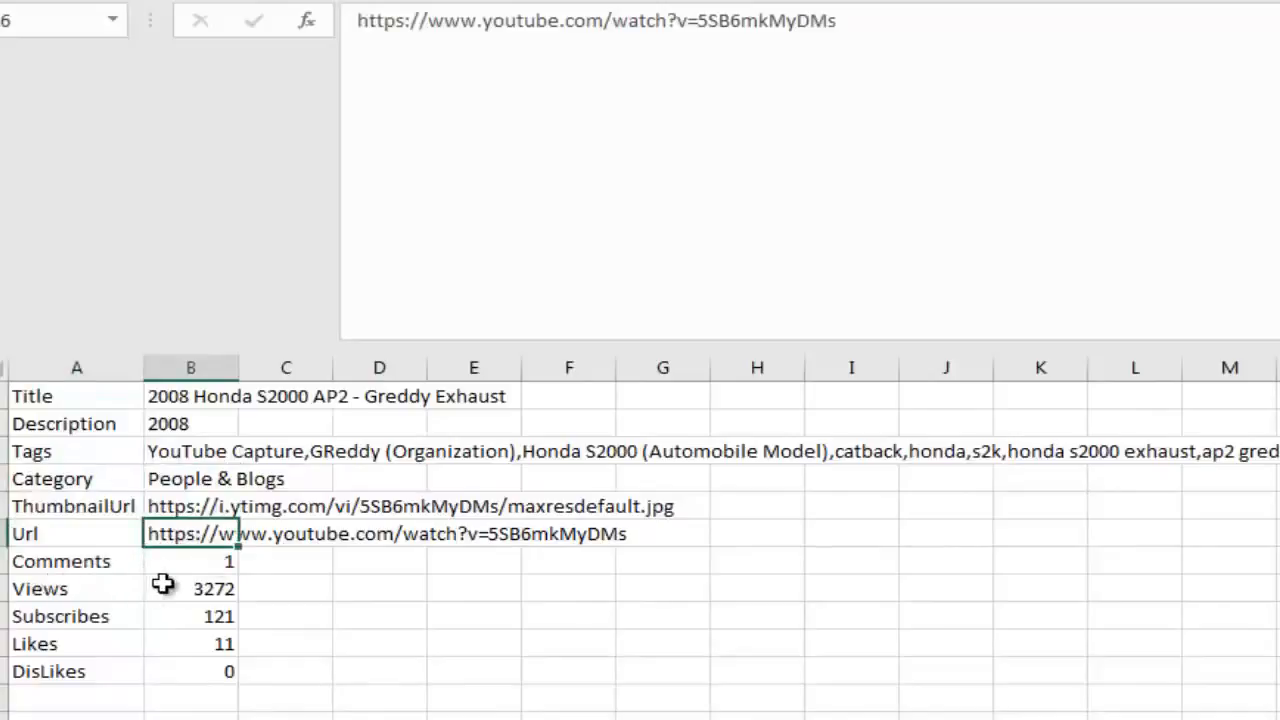
pyautogui.moveTo(189, 620)
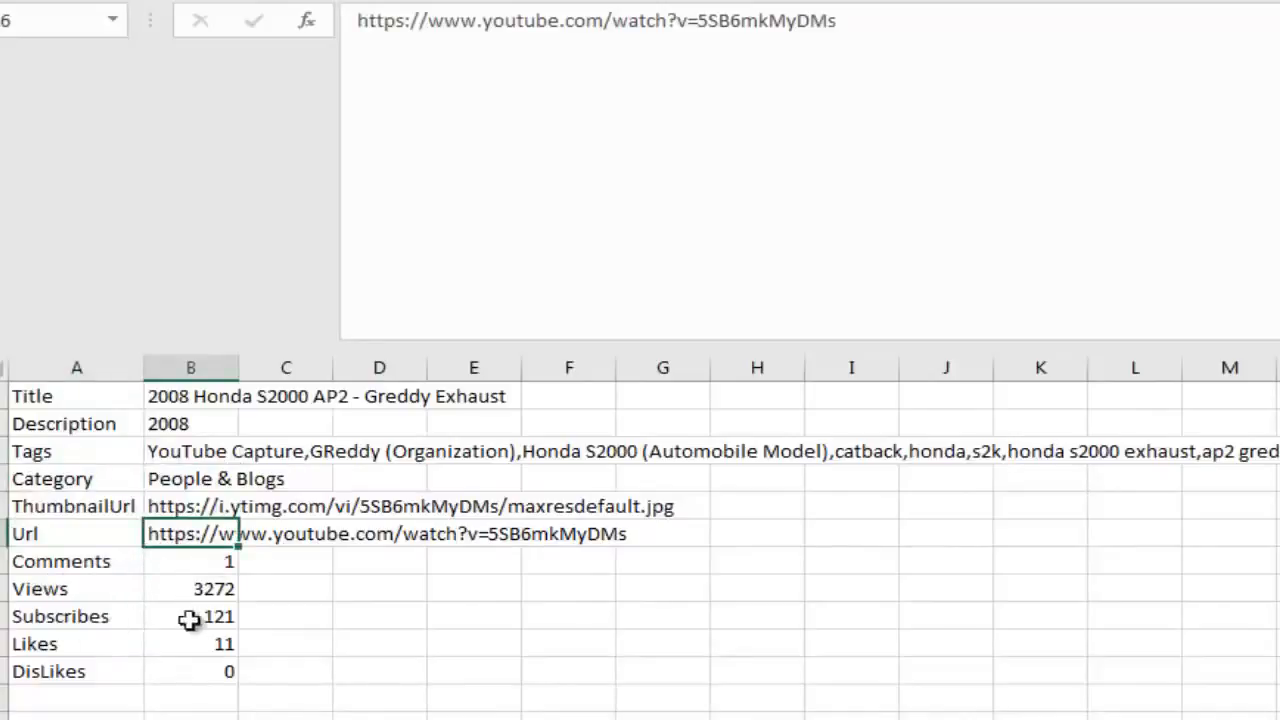
pyautogui.moveTo(197, 672)
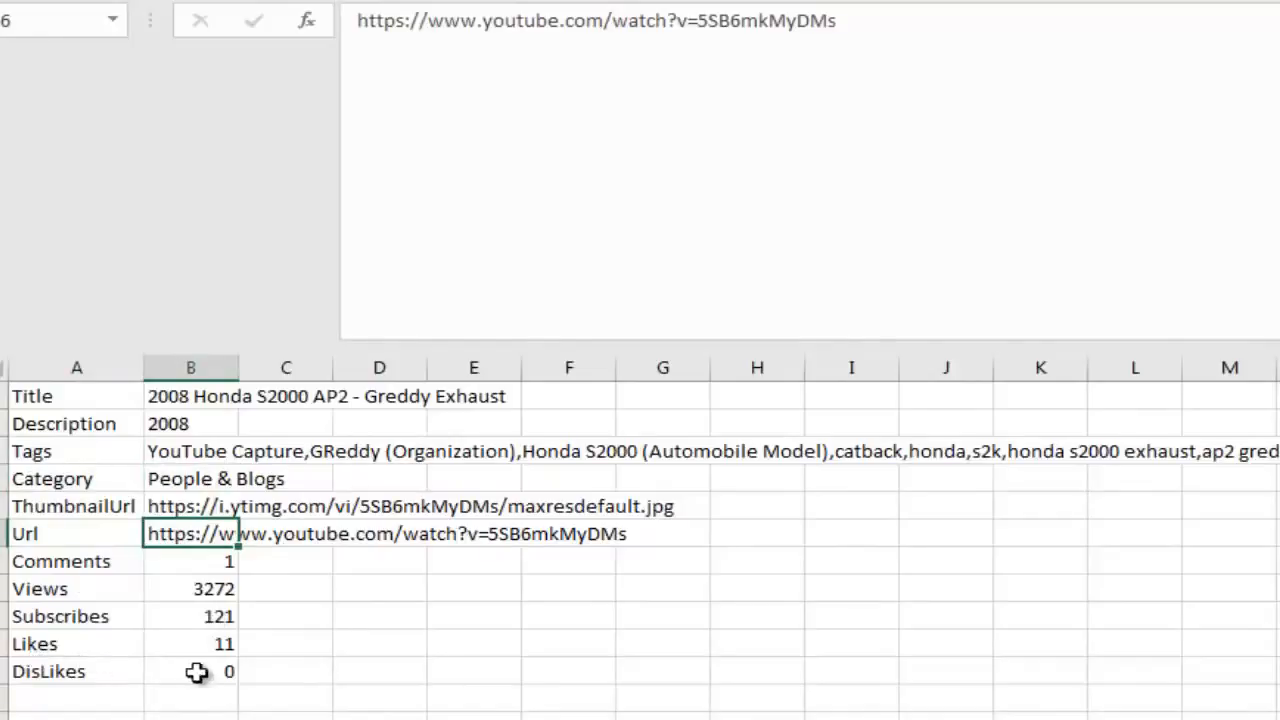
pyautogui.moveTo(130, 672)
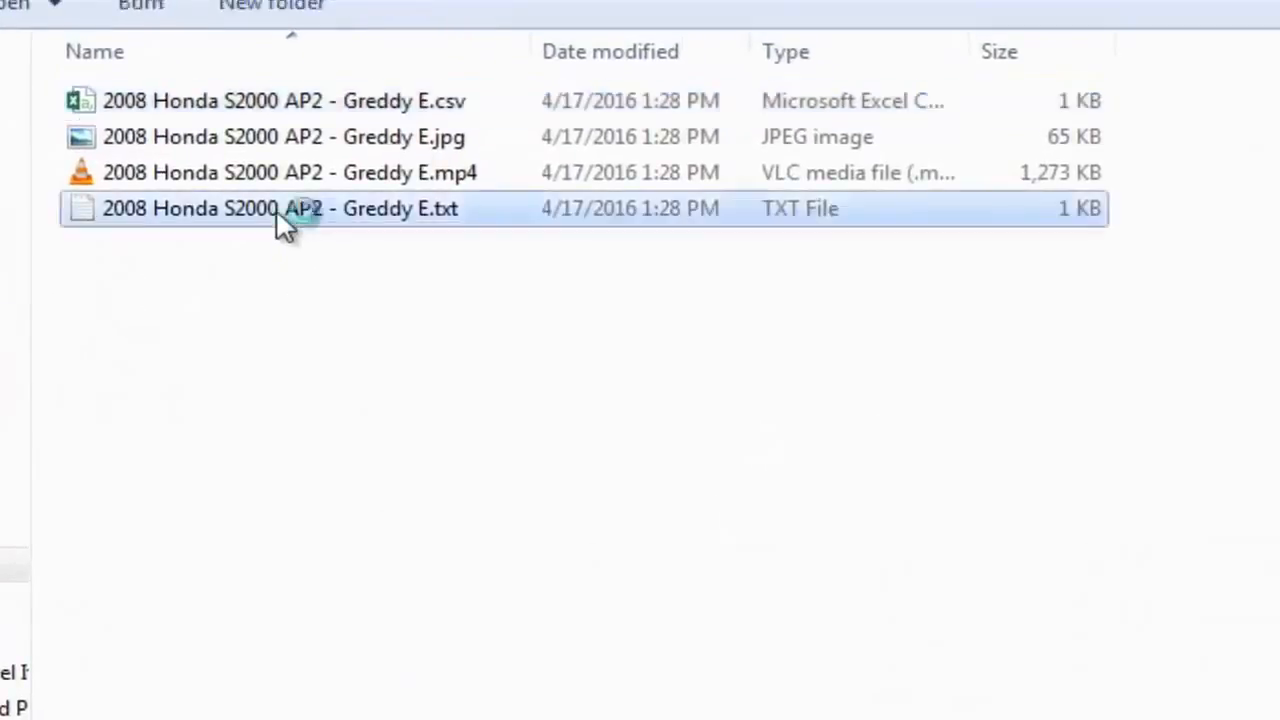
# Open the Honda S2000 .txt file in Notepad++ and scroll through its XML details
pyautogui.doubleClick(280, 208)
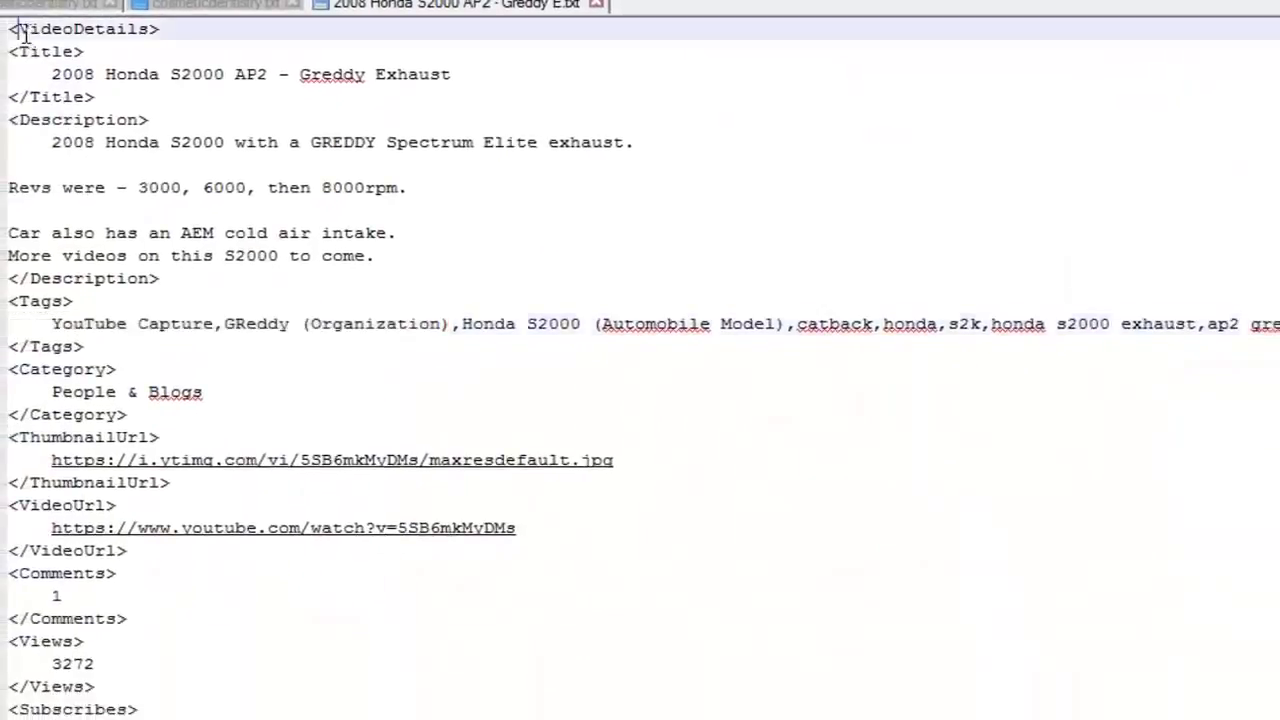
pyautogui.scroll(-3)
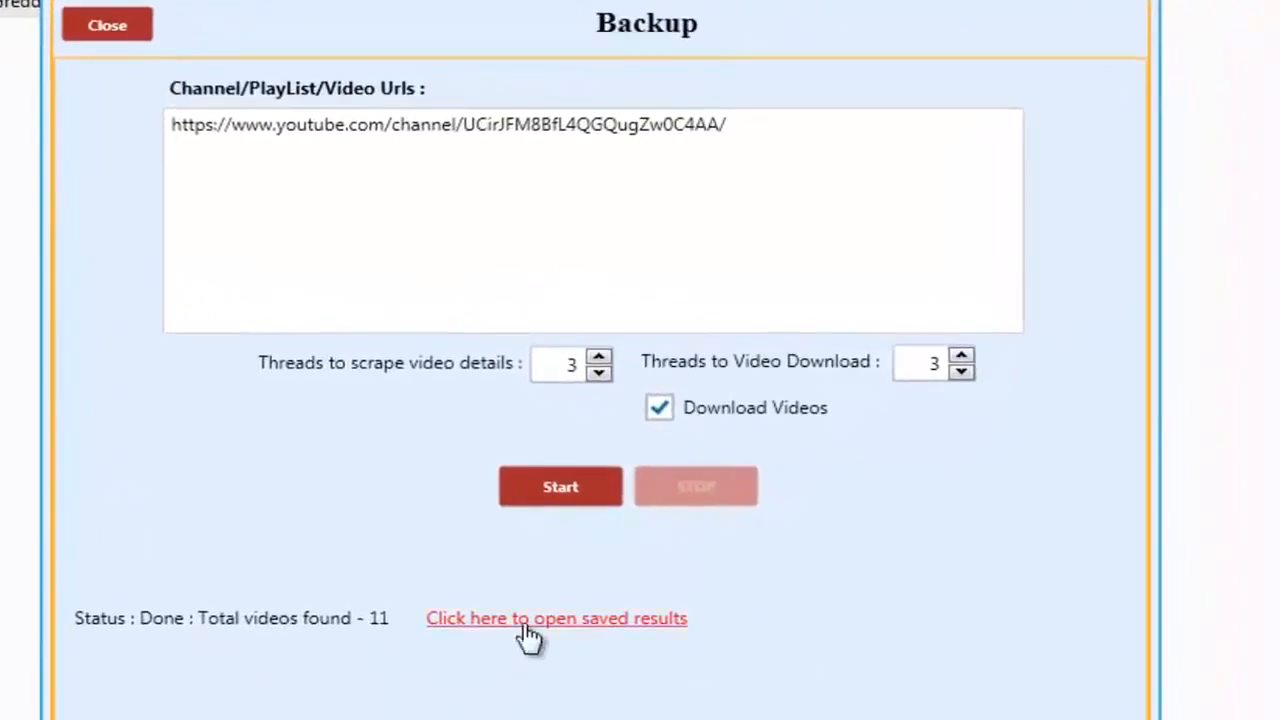
# Open the saved backup results folder to reach the Deadmau5 video's files
pyautogui.click(556, 618)
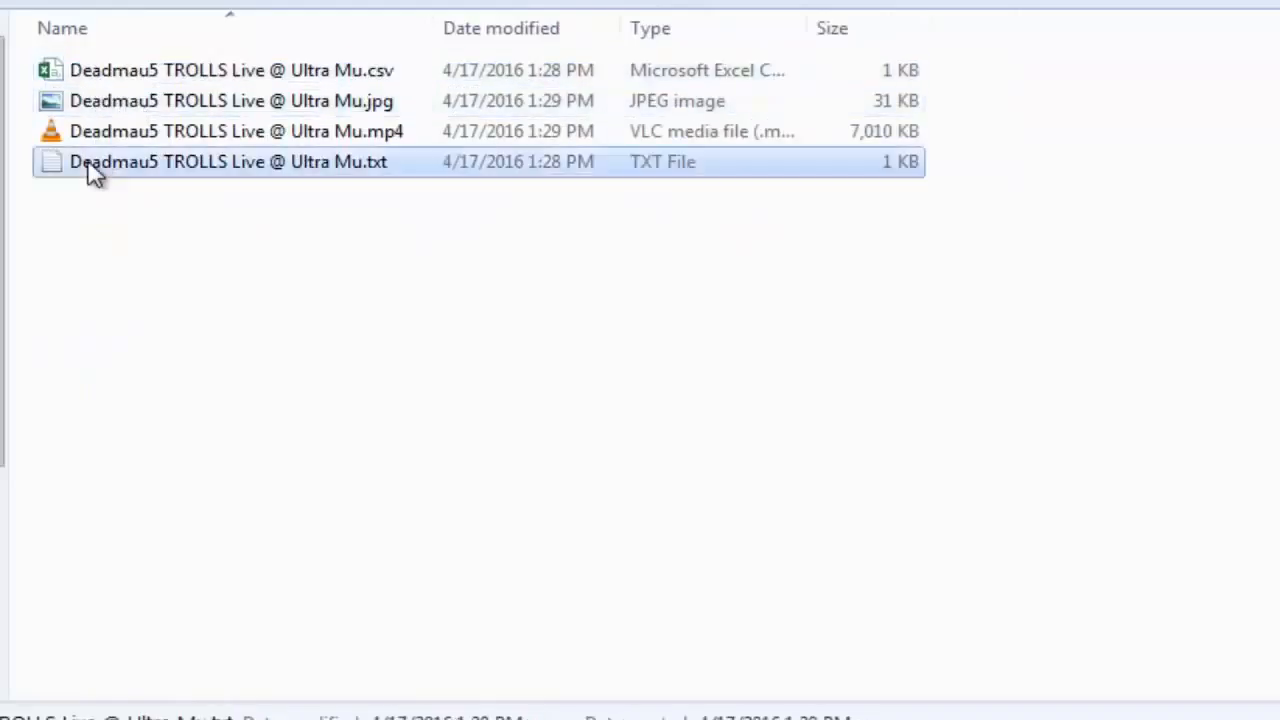
pyautogui.moveTo(125, 180)
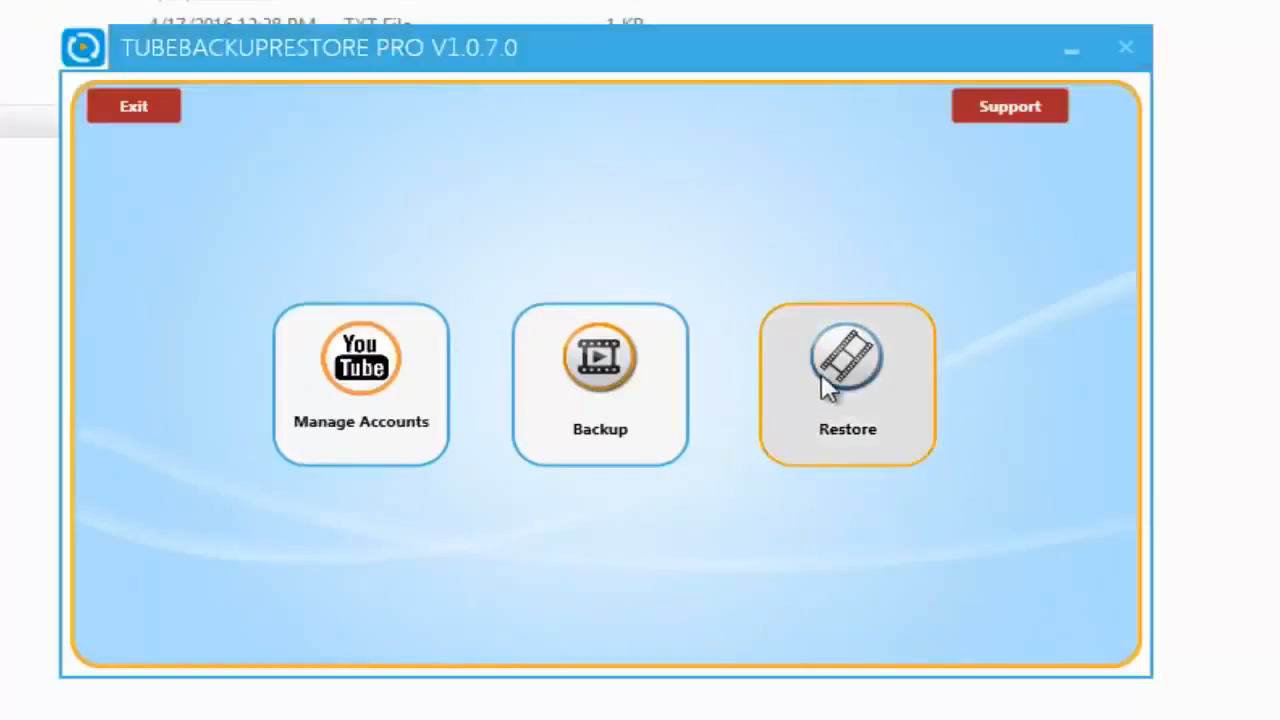
# Load the channel folder's 11 videos into Restore and choose the Group1 accounts
pyautogui.click(847, 370)
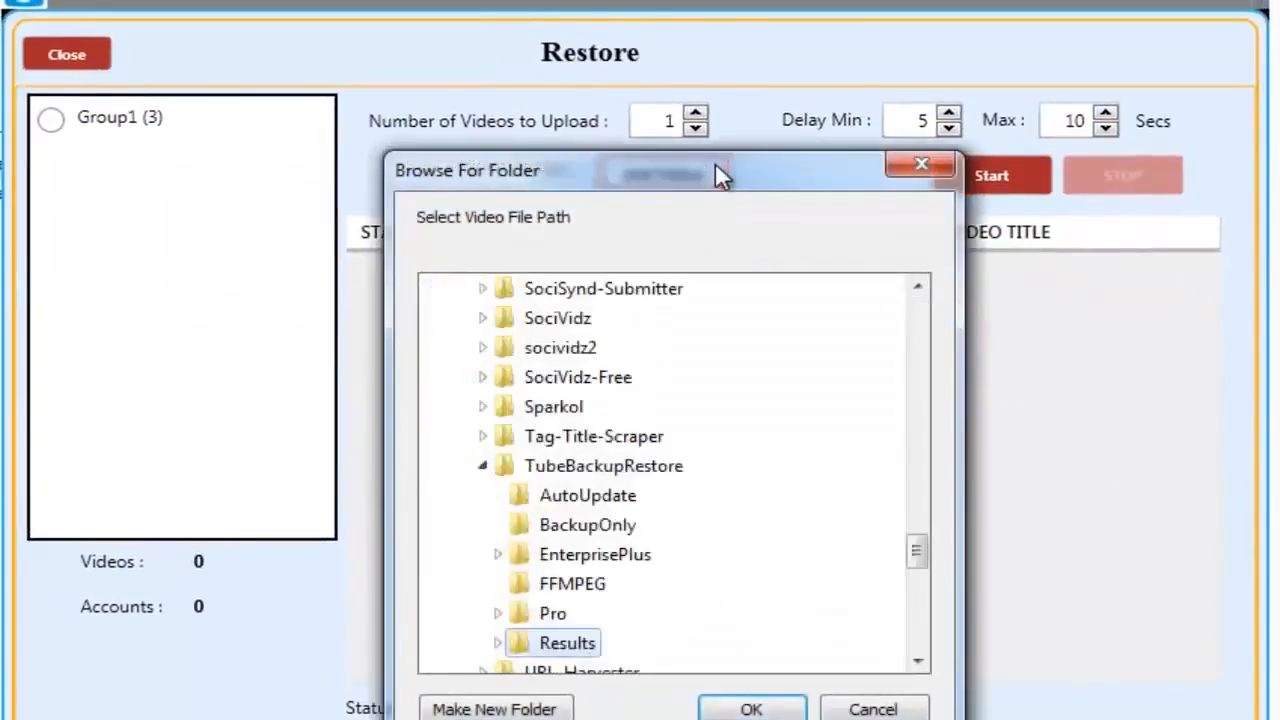
pyautogui.click(497, 465)
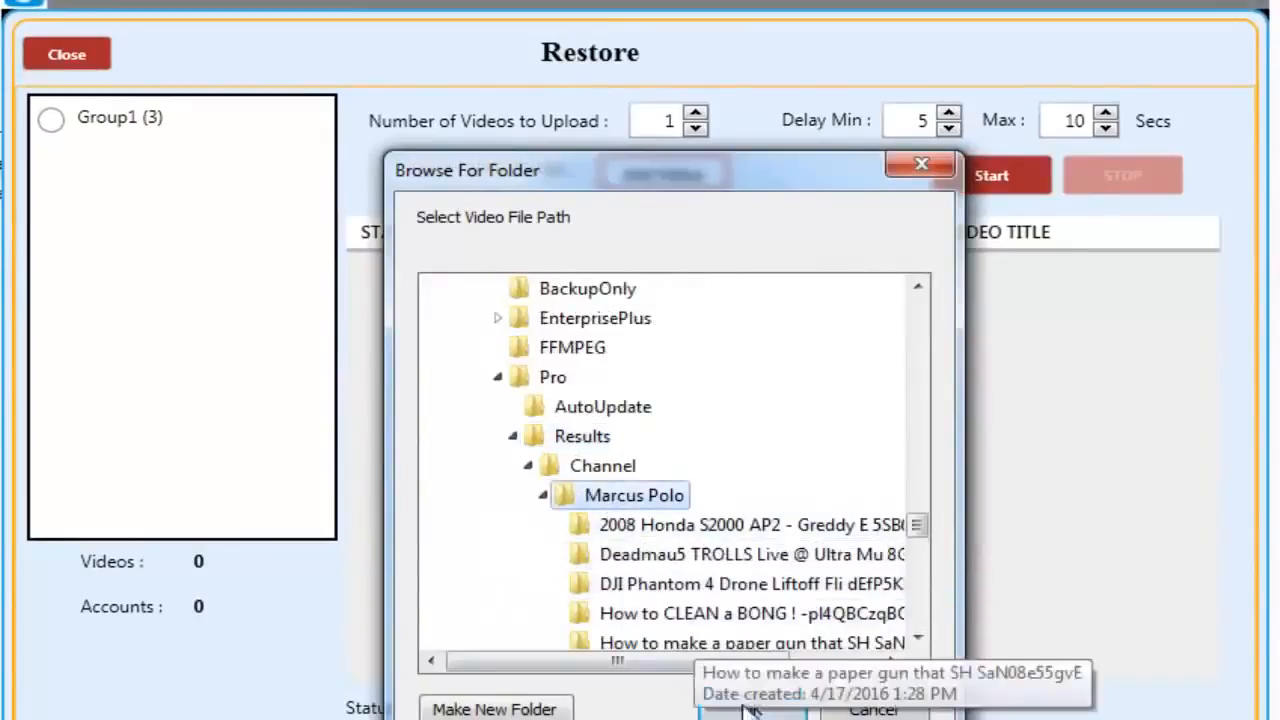
pyautogui.click(752, 709)
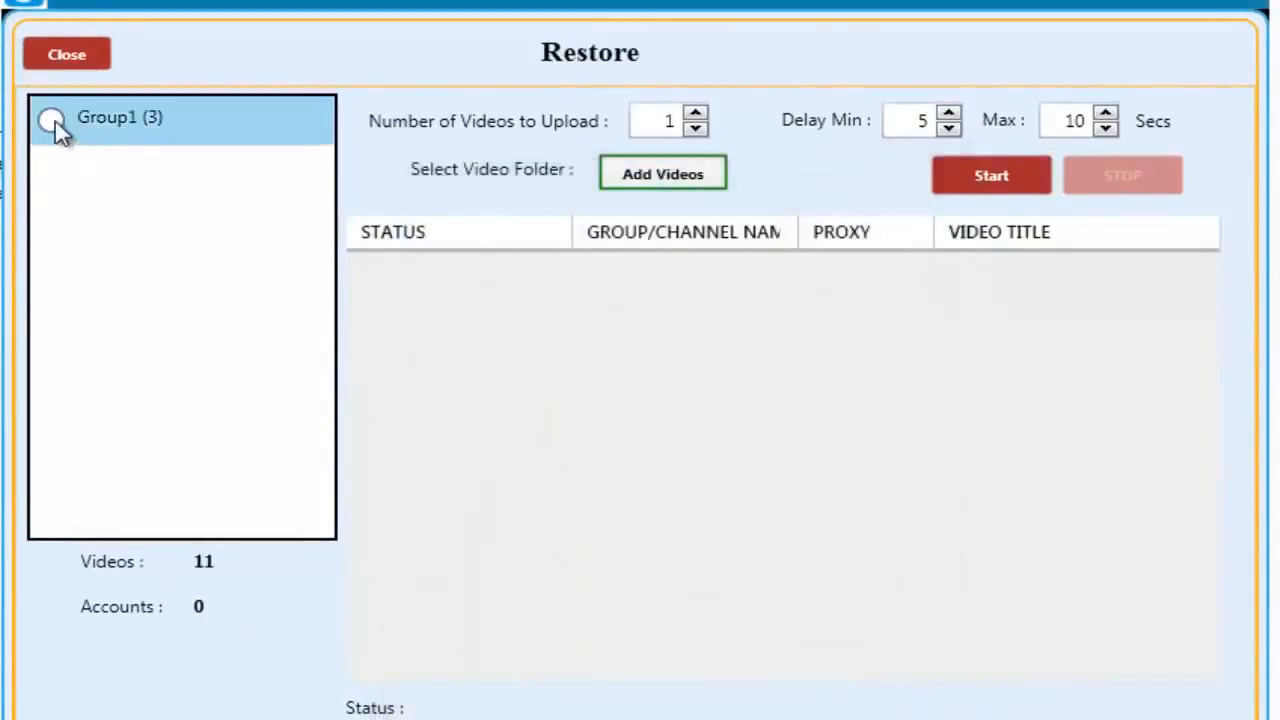
pyautogui.click(50, 117)
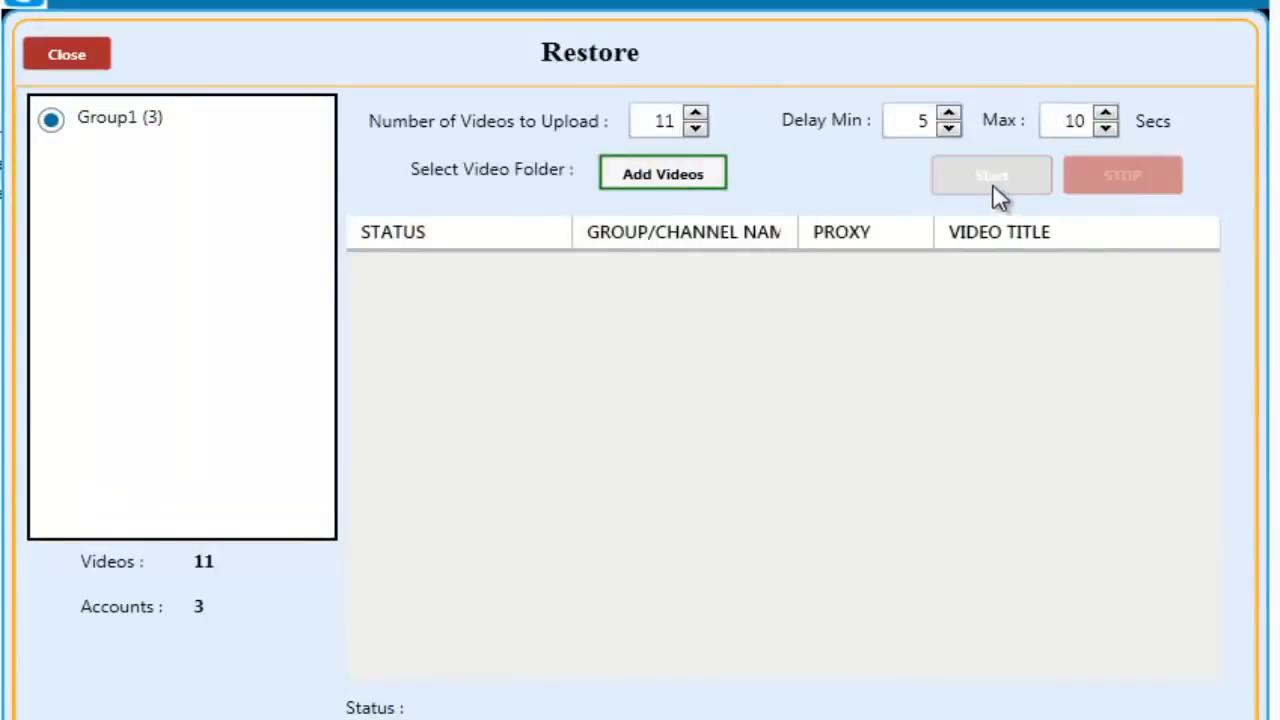
# Start uploading the 11 videos to Group1, then close the Restore window
pyautogui.click(991, 175)
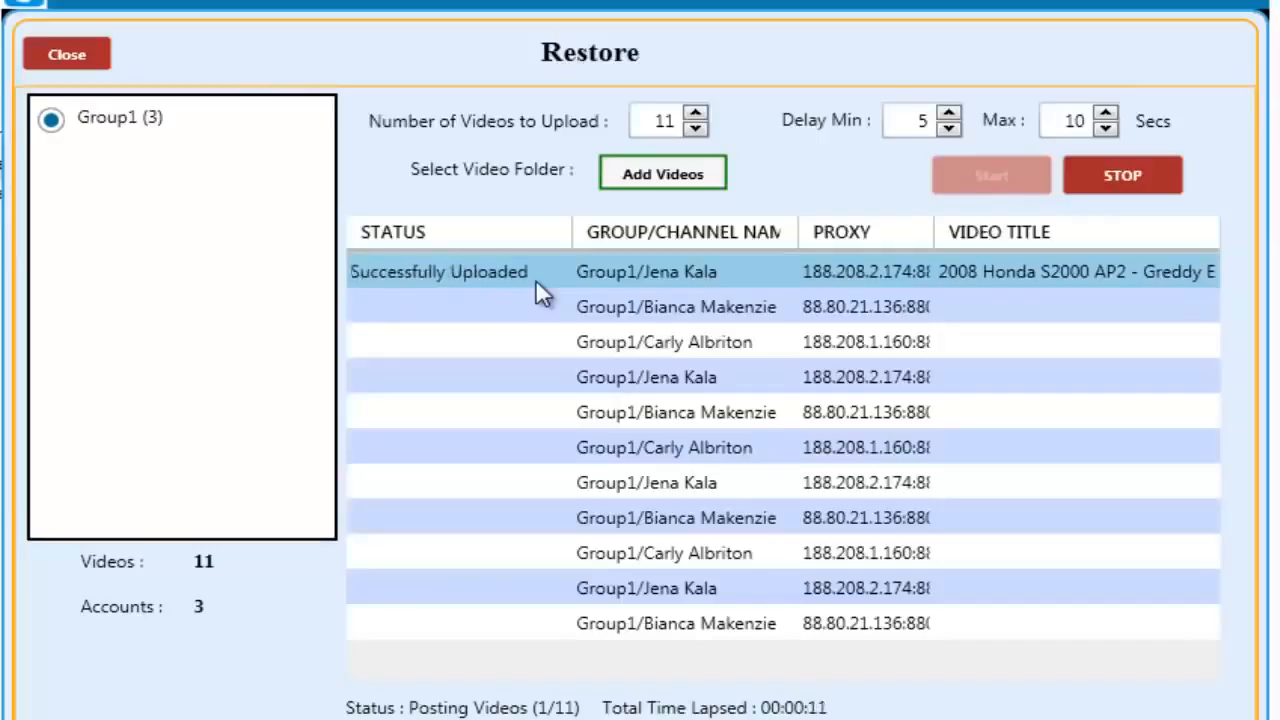
pyautogui.moveTo(623, 293)
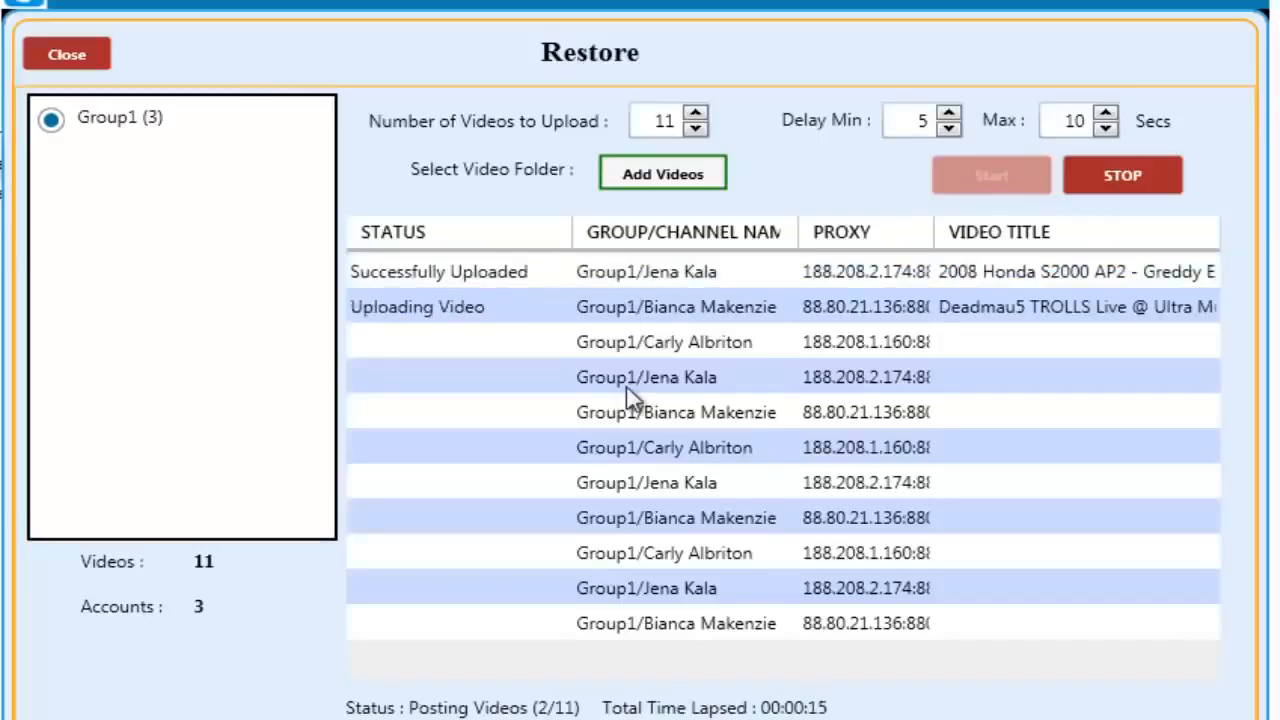
pyautogui.click(66, 53)
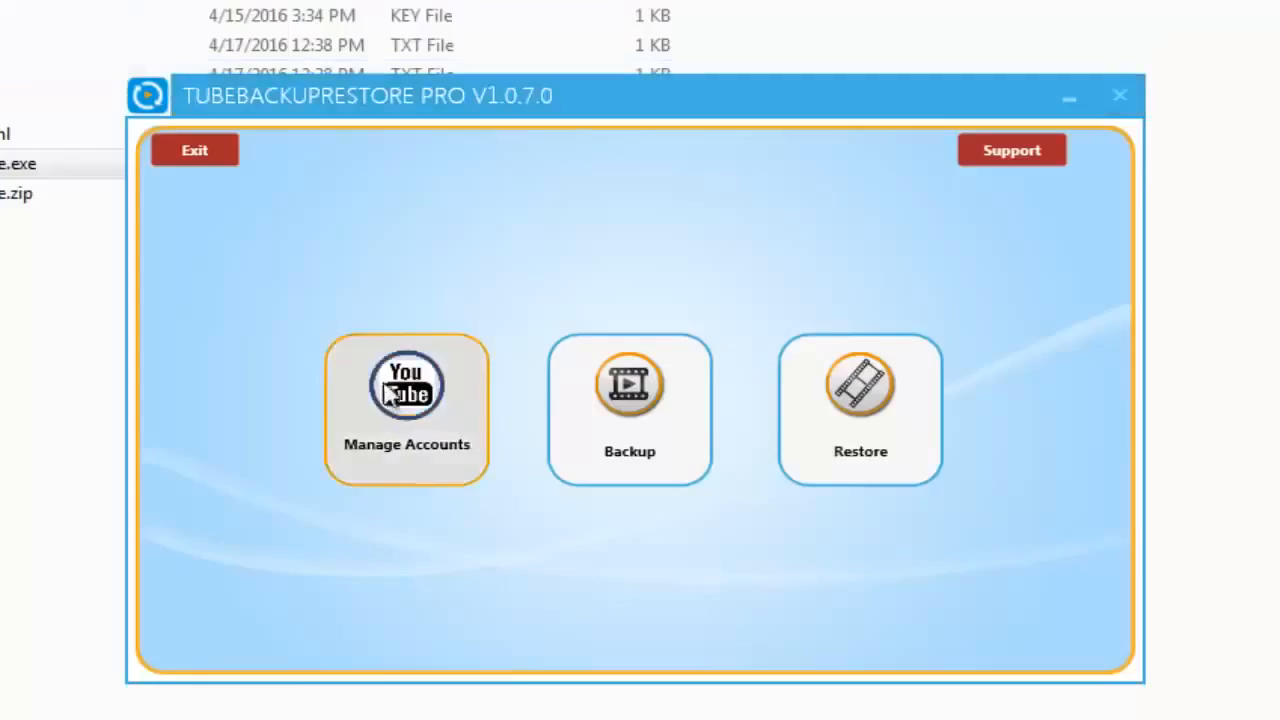
pyautogui.click(406, 400)
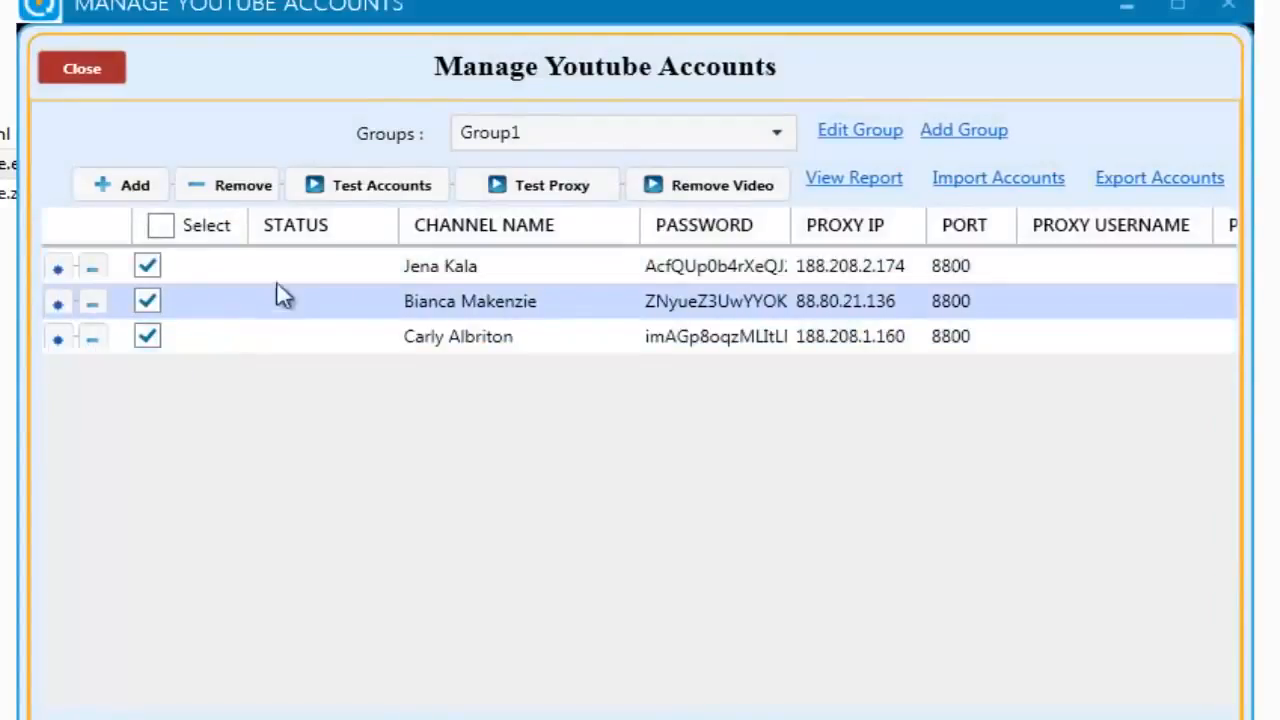
pyautogui.moveTo(380, 185)
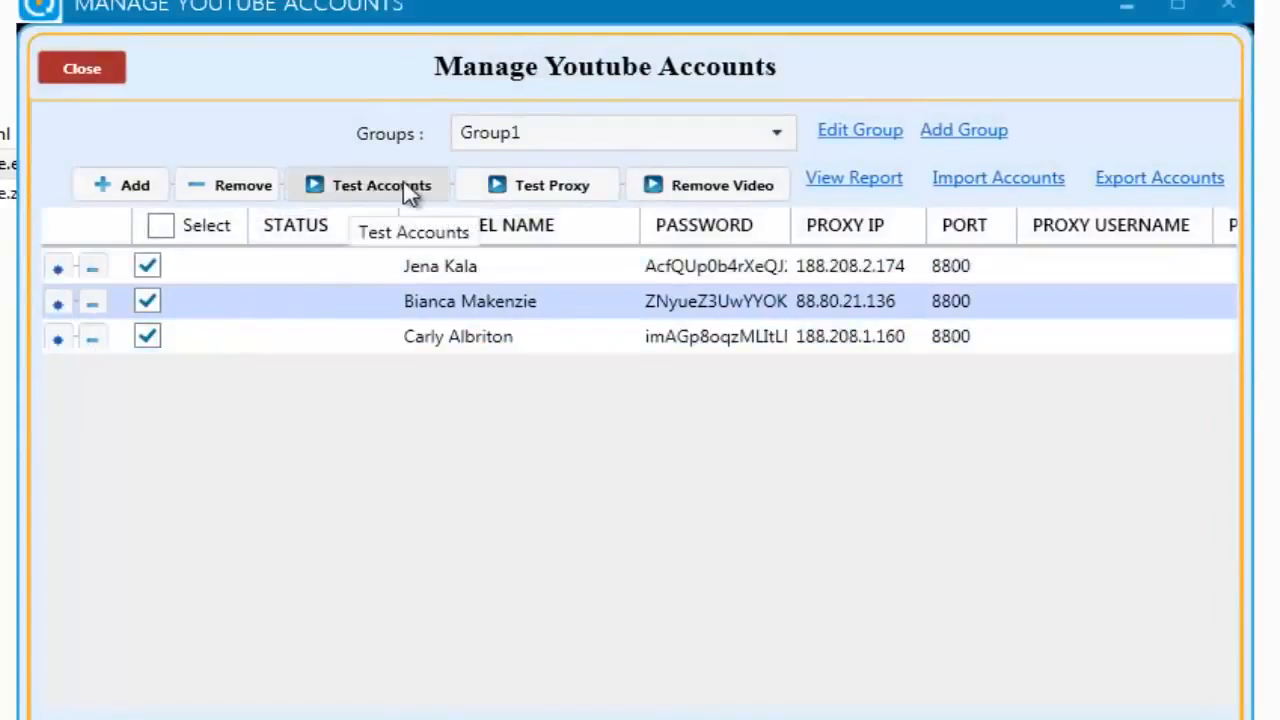
pyautogui.moveTo(721, 185)
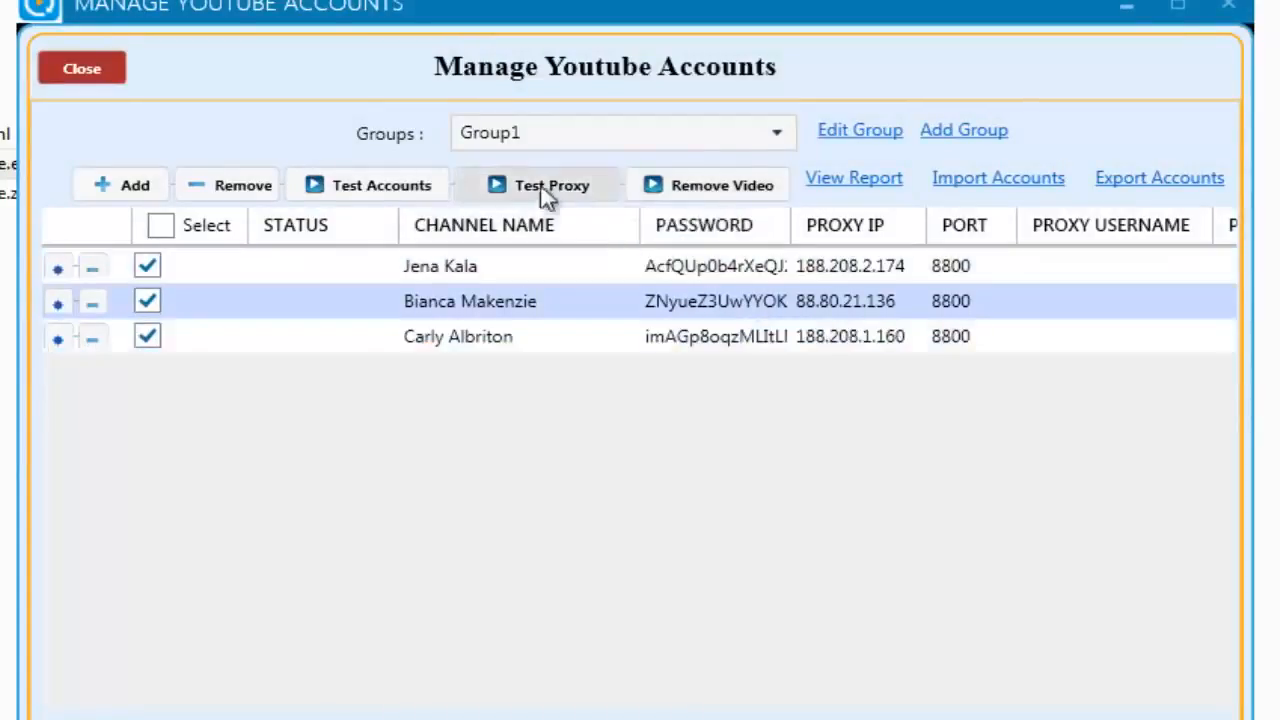
pyautogui.moveTo(548, 185)
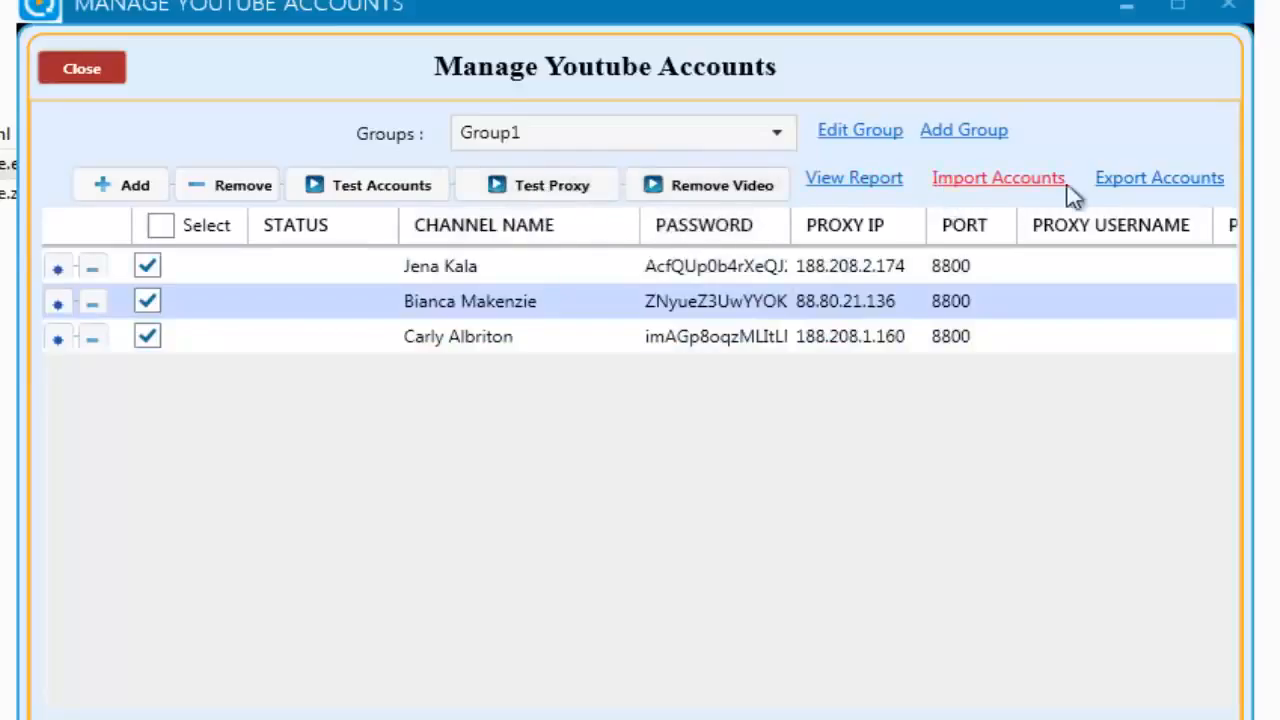
pyautogui.moveTo(853, 177)
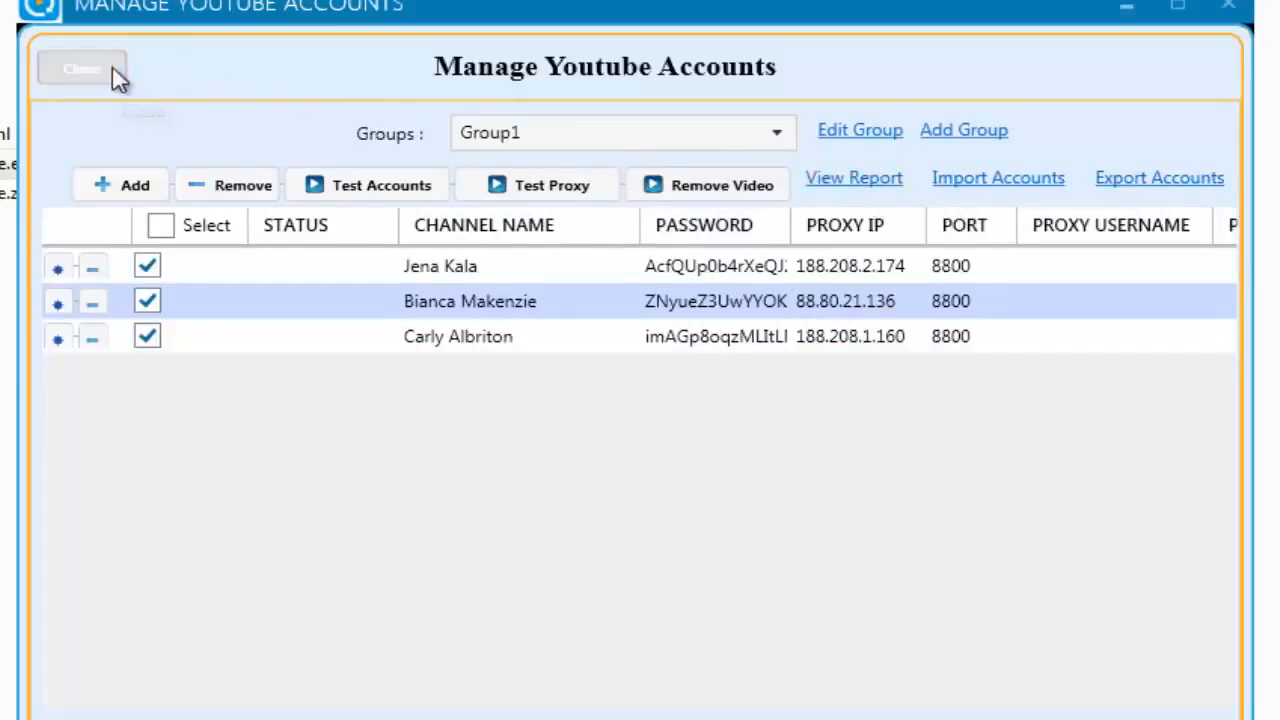
pyautogui.click(81, 68)
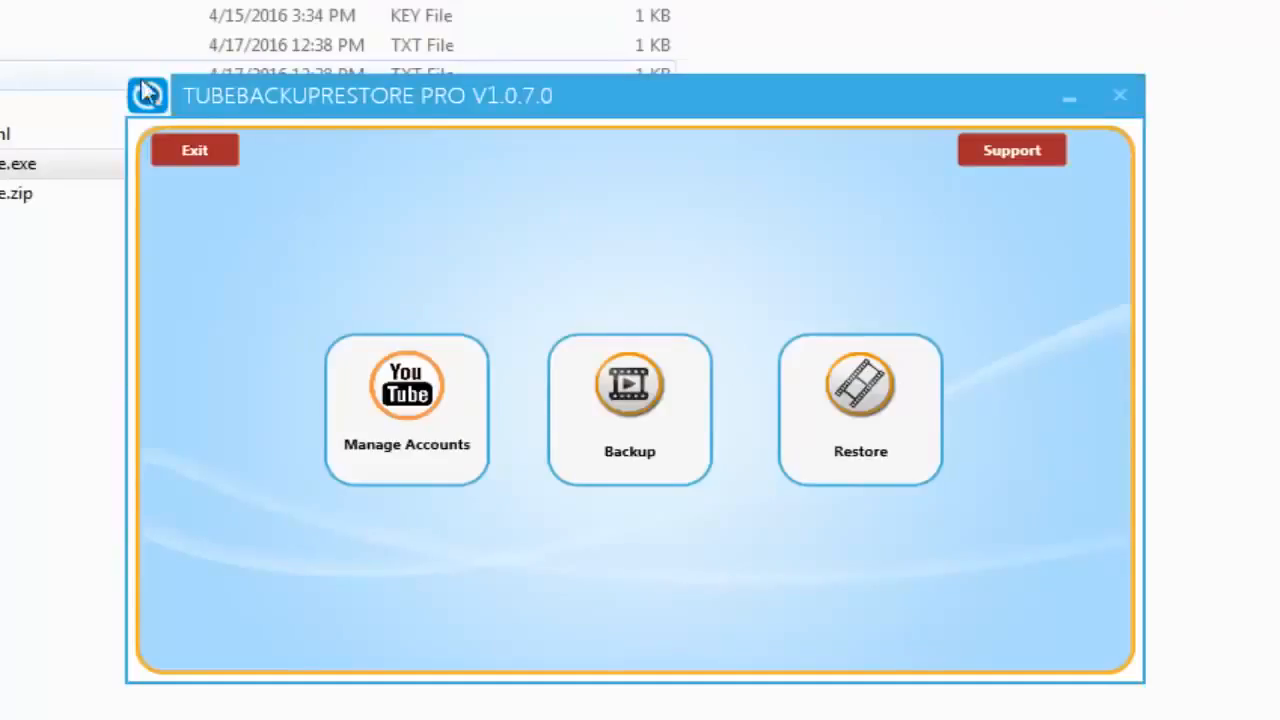
pyautogui.click(860, 410)
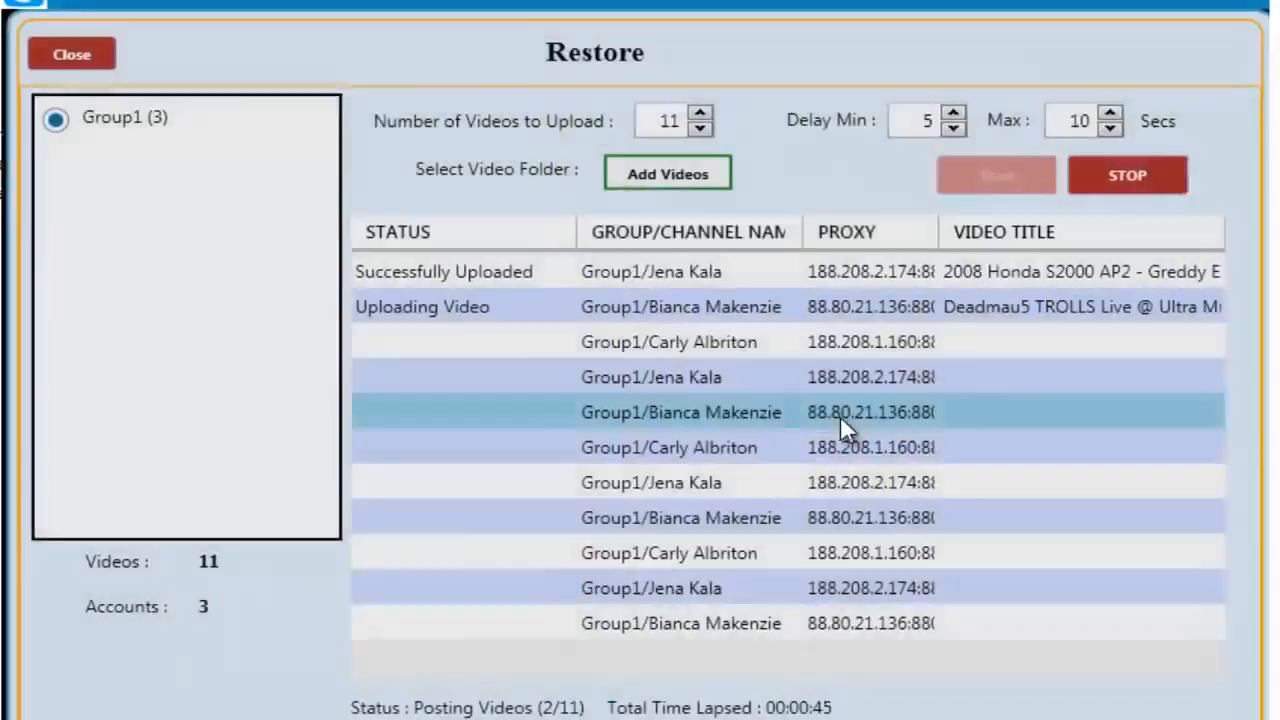
pyautogui.click(71, 54)
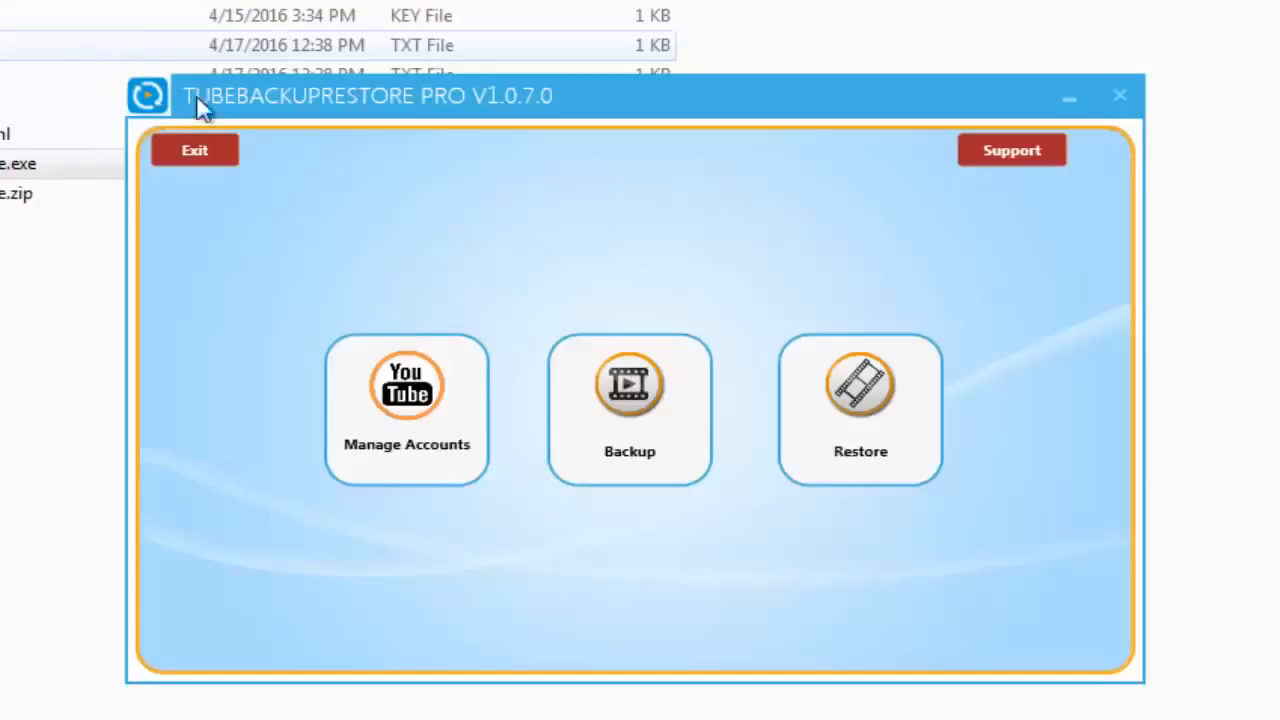
pyautogui.click(629, 410)
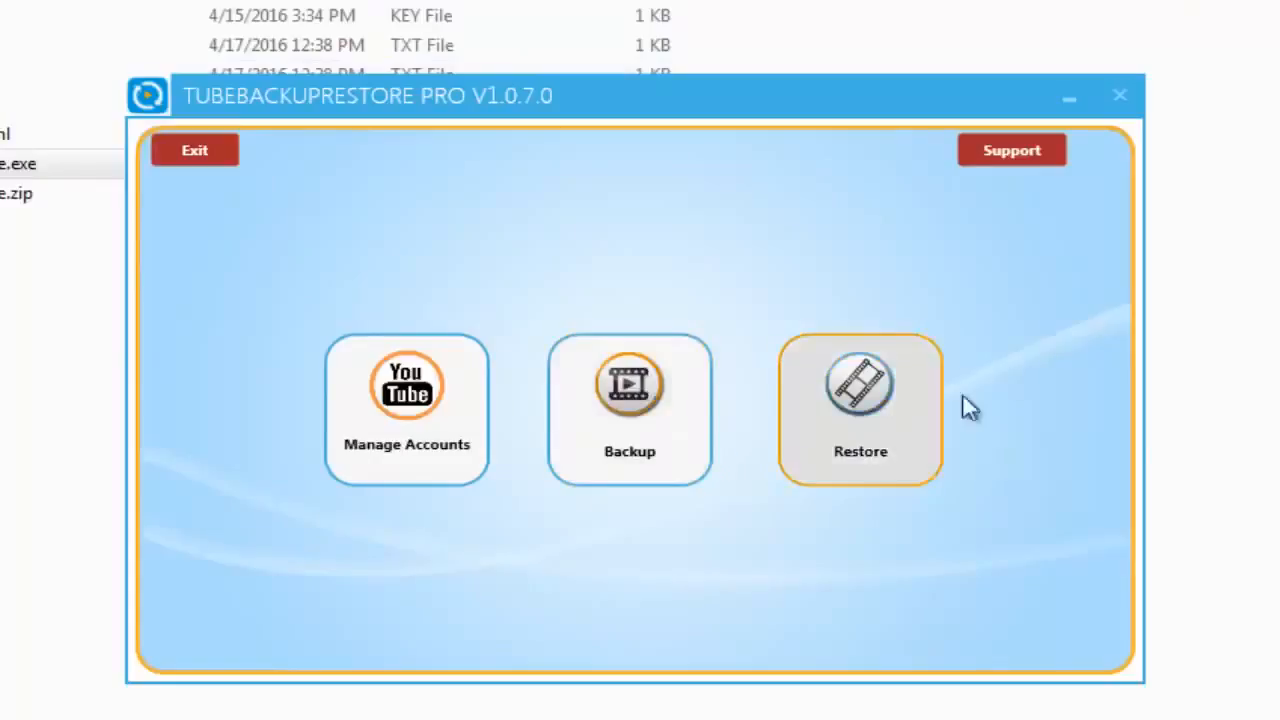
pyautogui.moveTo(963, 360)
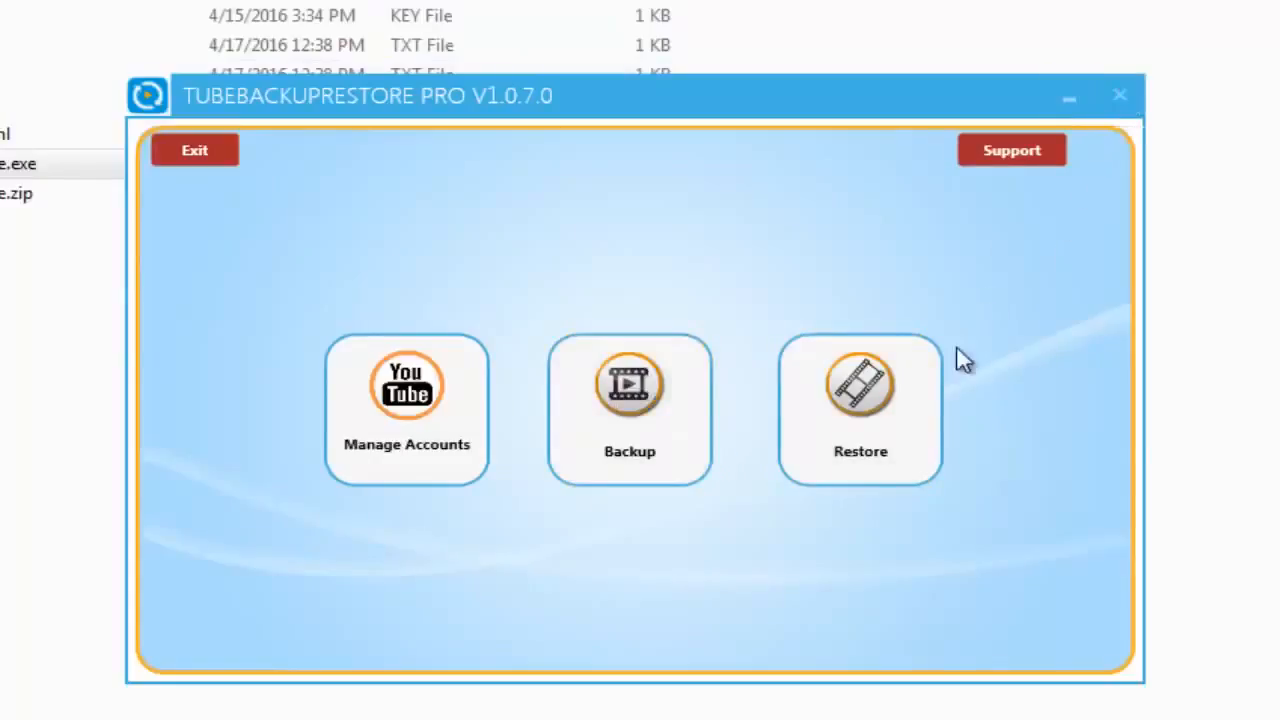
pyautogui.click(860, 410)
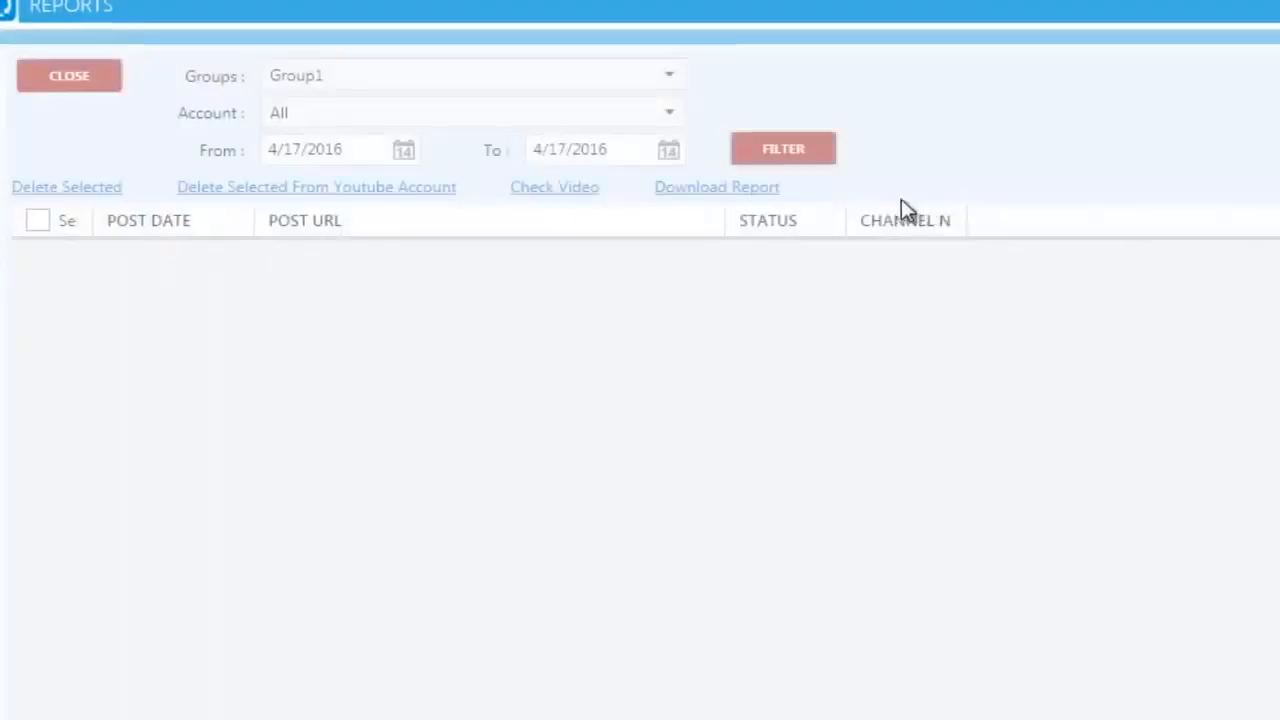
# Filter Reports for Group1 over today's dates to list the posted YouTube URLs
pyautogui.click(783, 148)
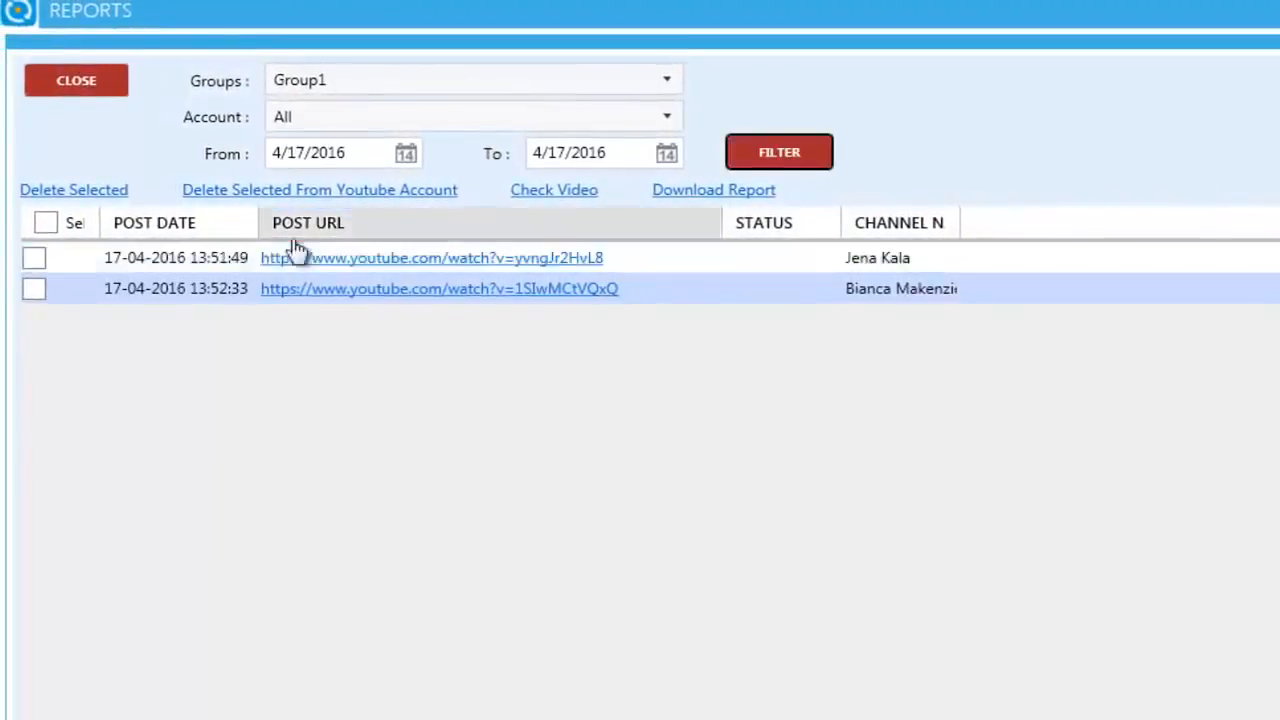